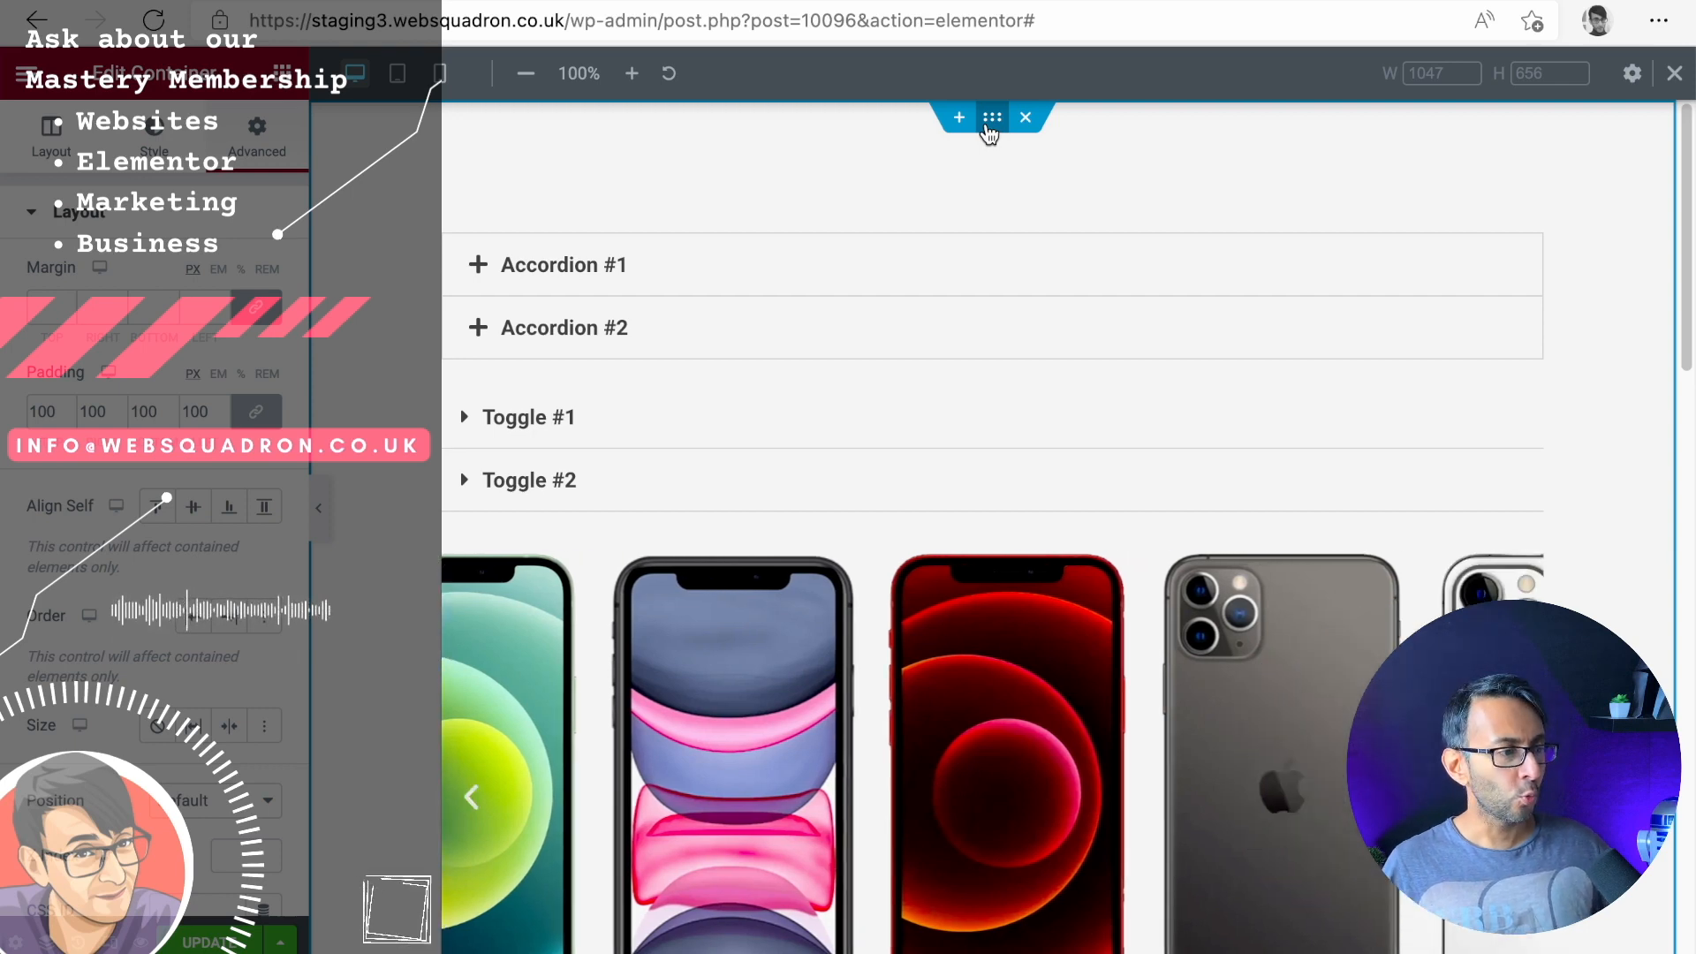
- Preview the page at mobile width and adjust the accordion's Align Self in Advanced
left_click(470, 797)
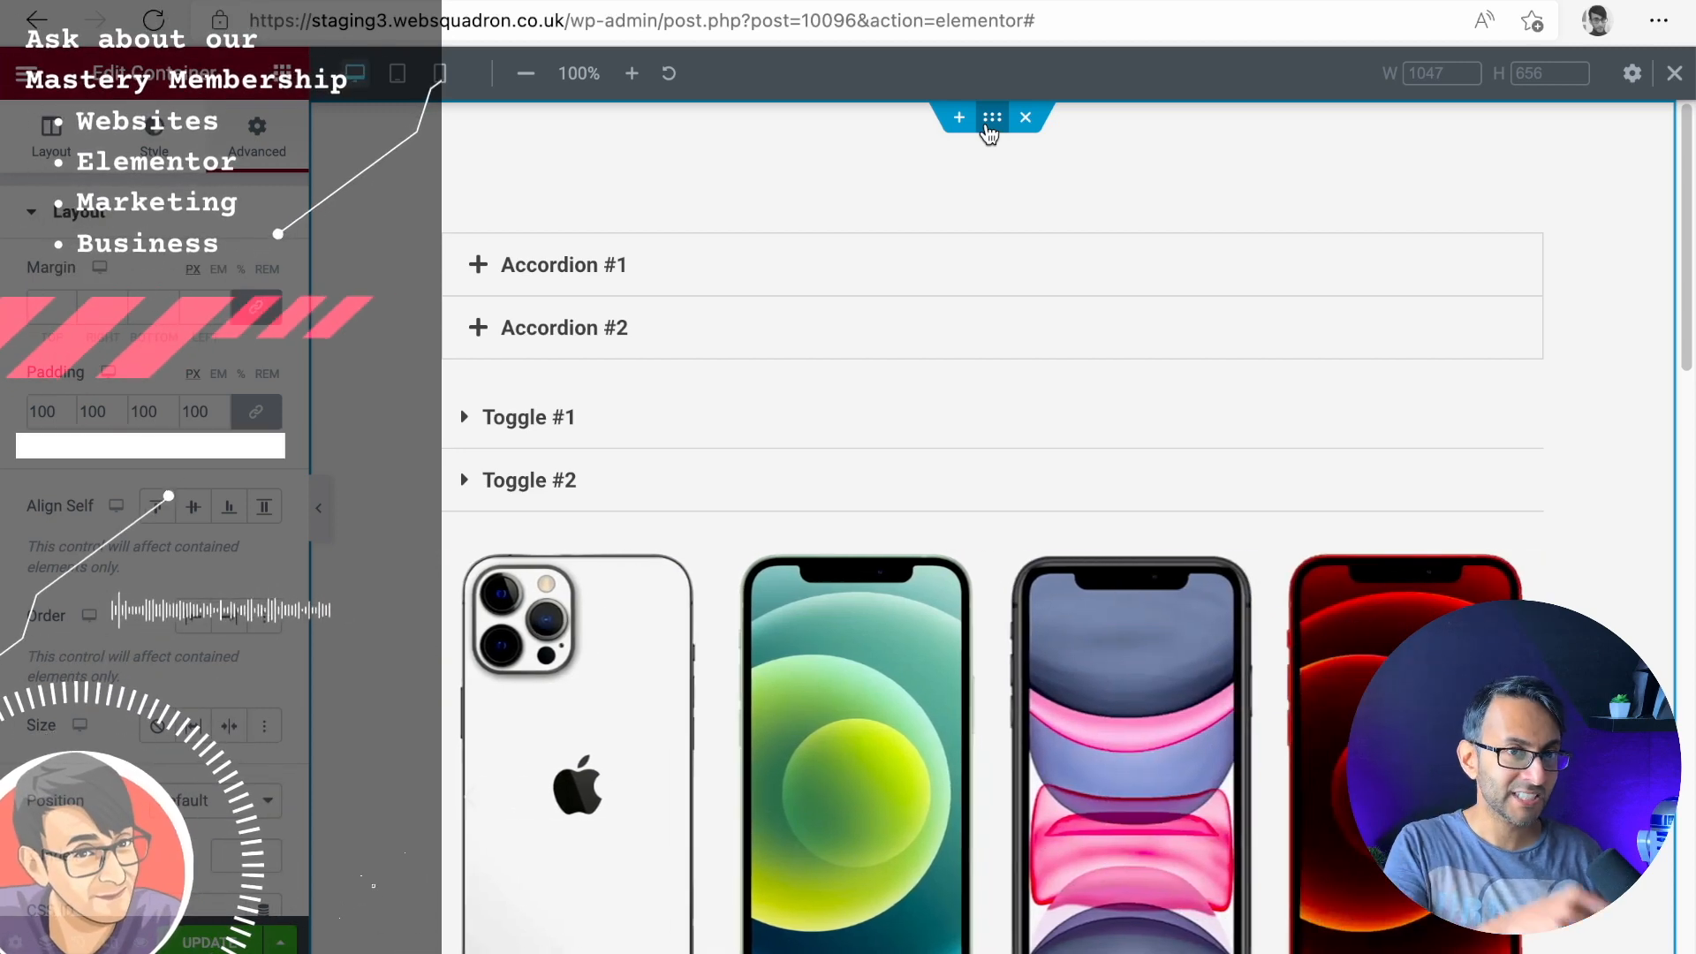
left_click(439, 74)
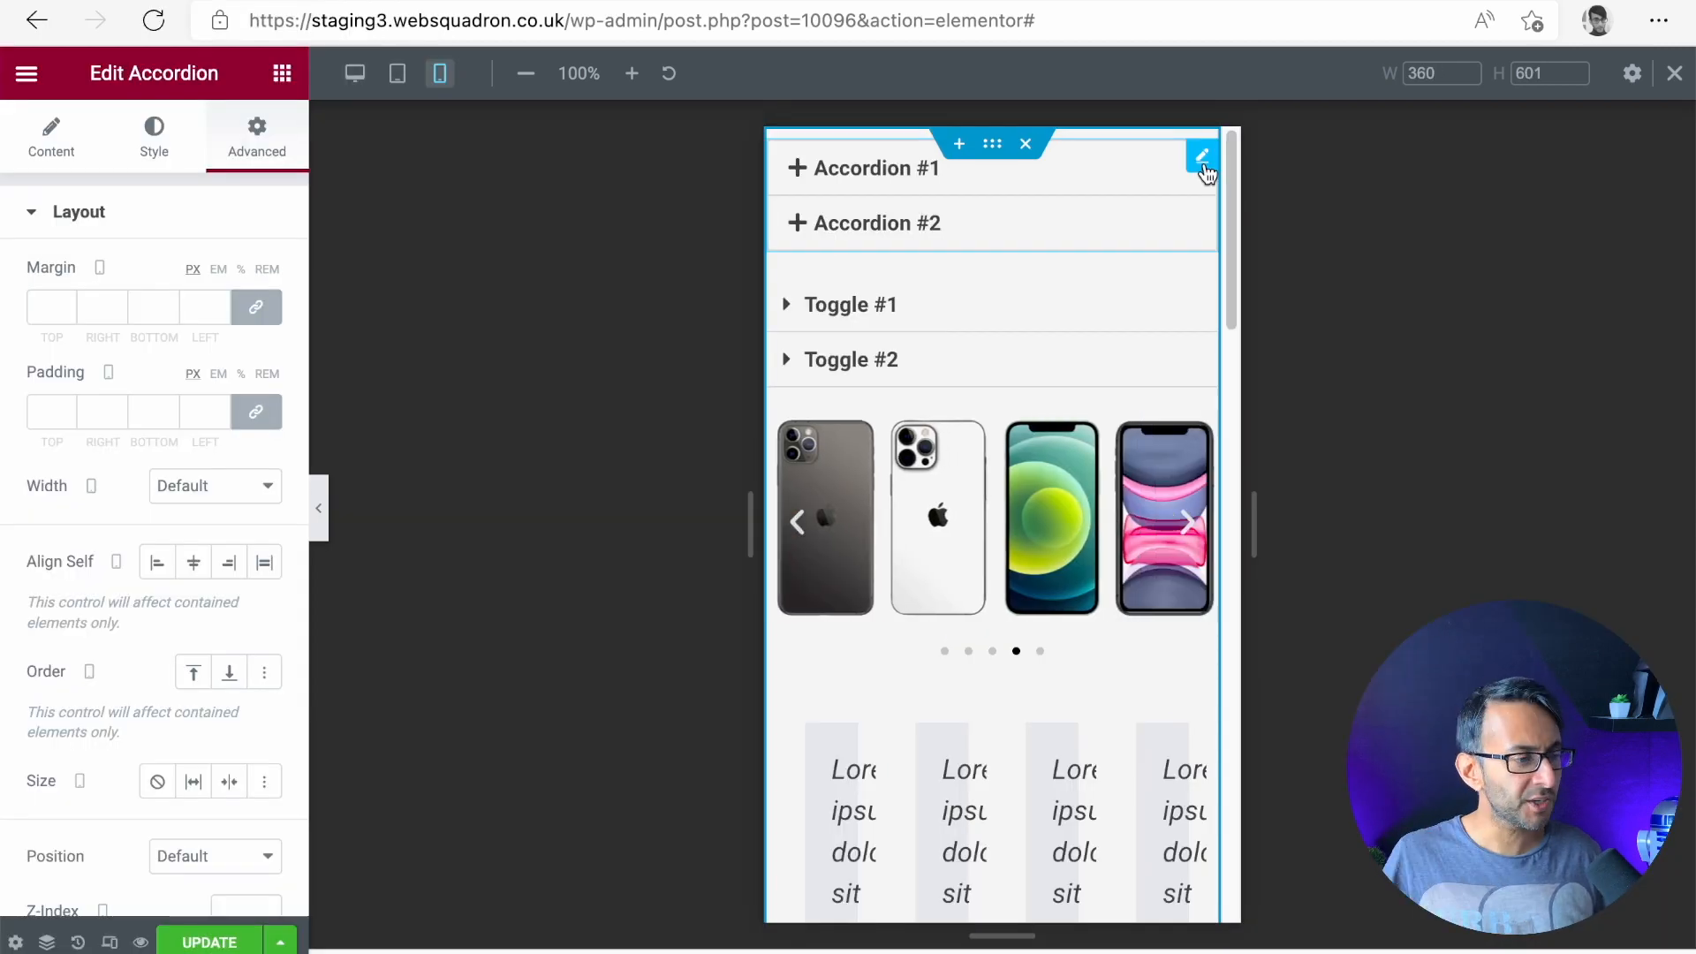
left_click(1187, 521)
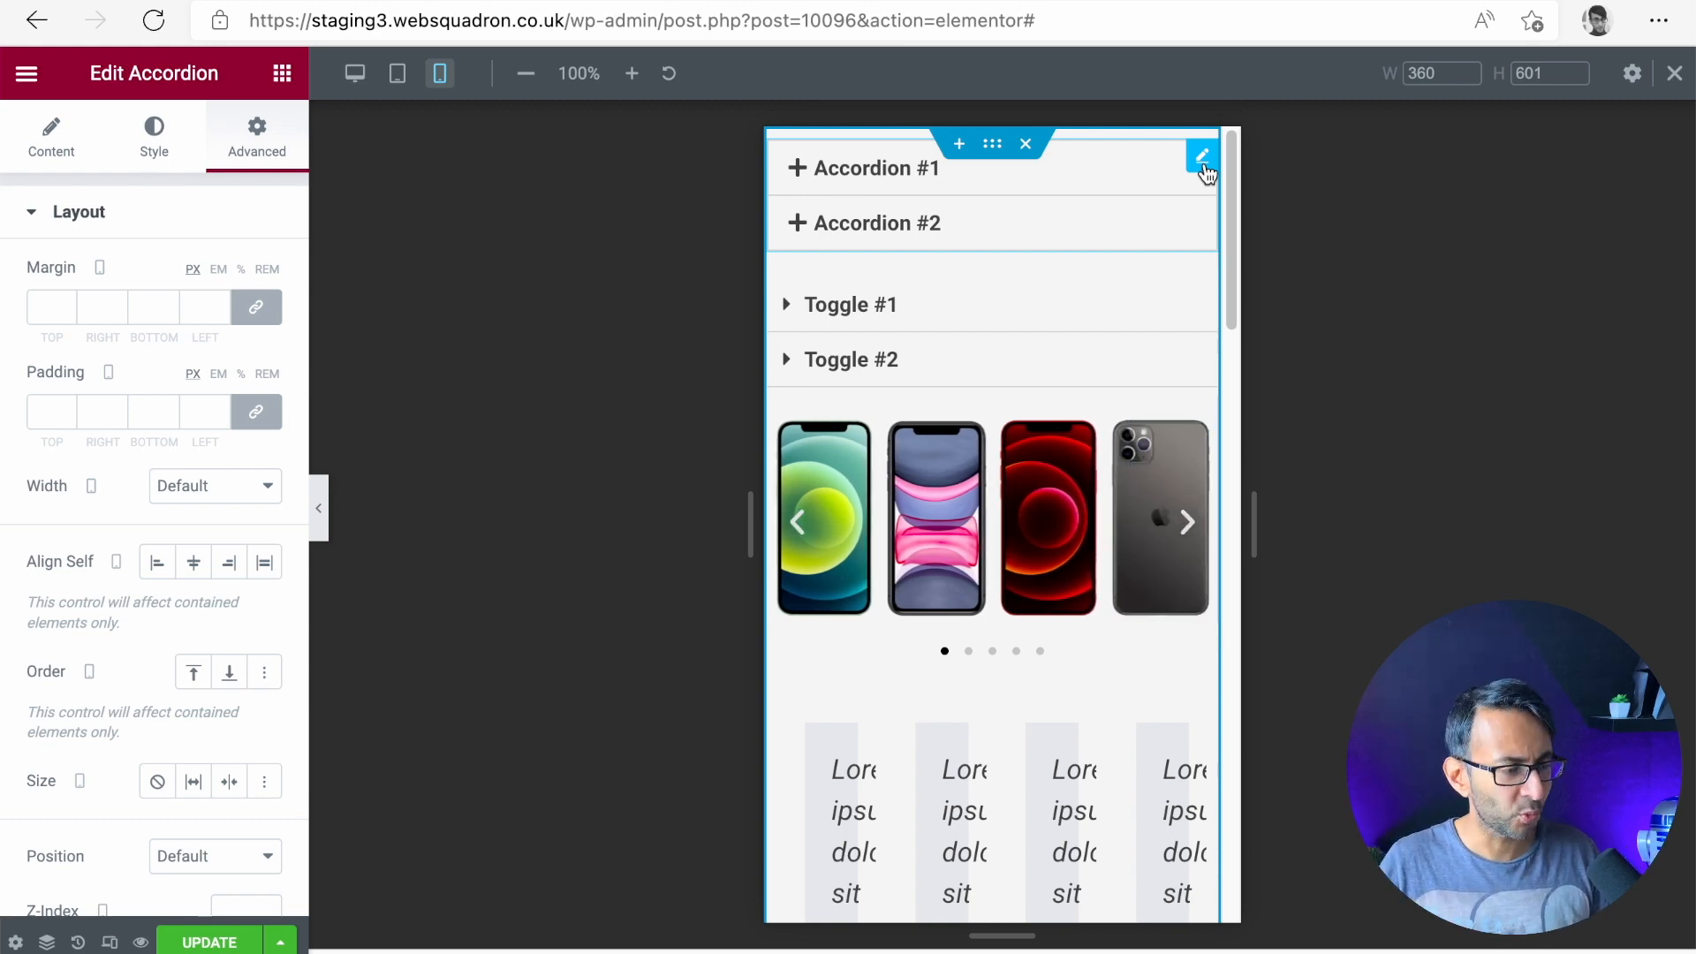
left_click(1185, 521)
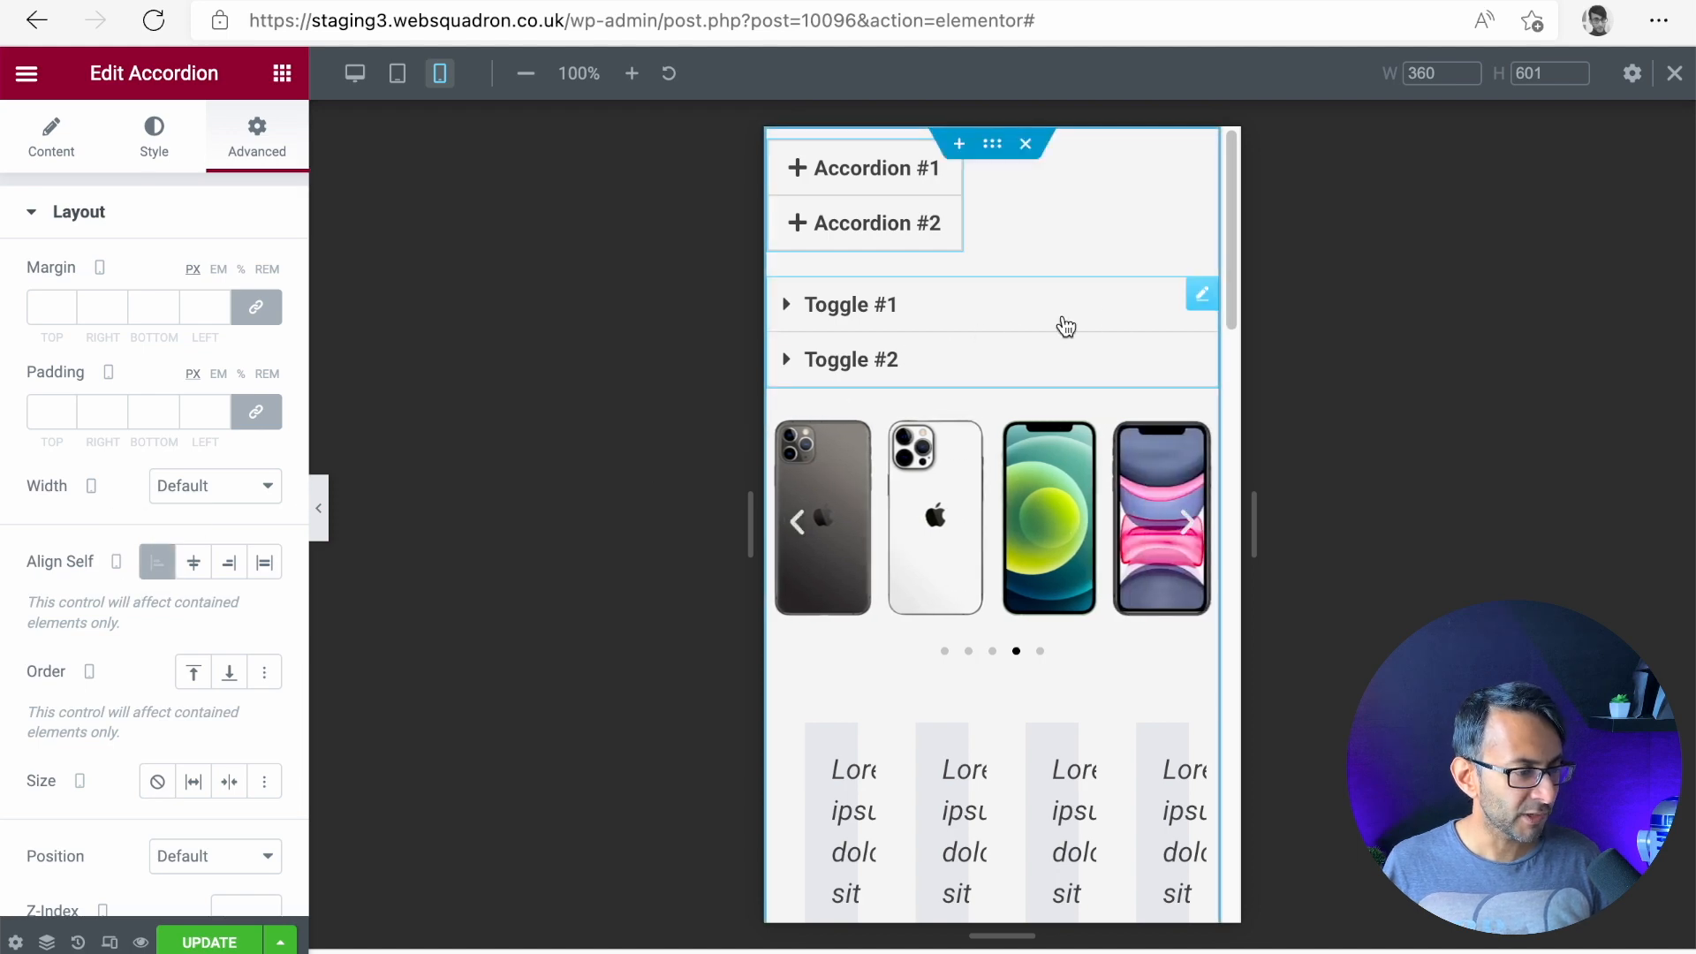
- Set the toggle's Align Self to Stretch, then return to the accordion and collapse Accordion #2
left_click(850, 304)
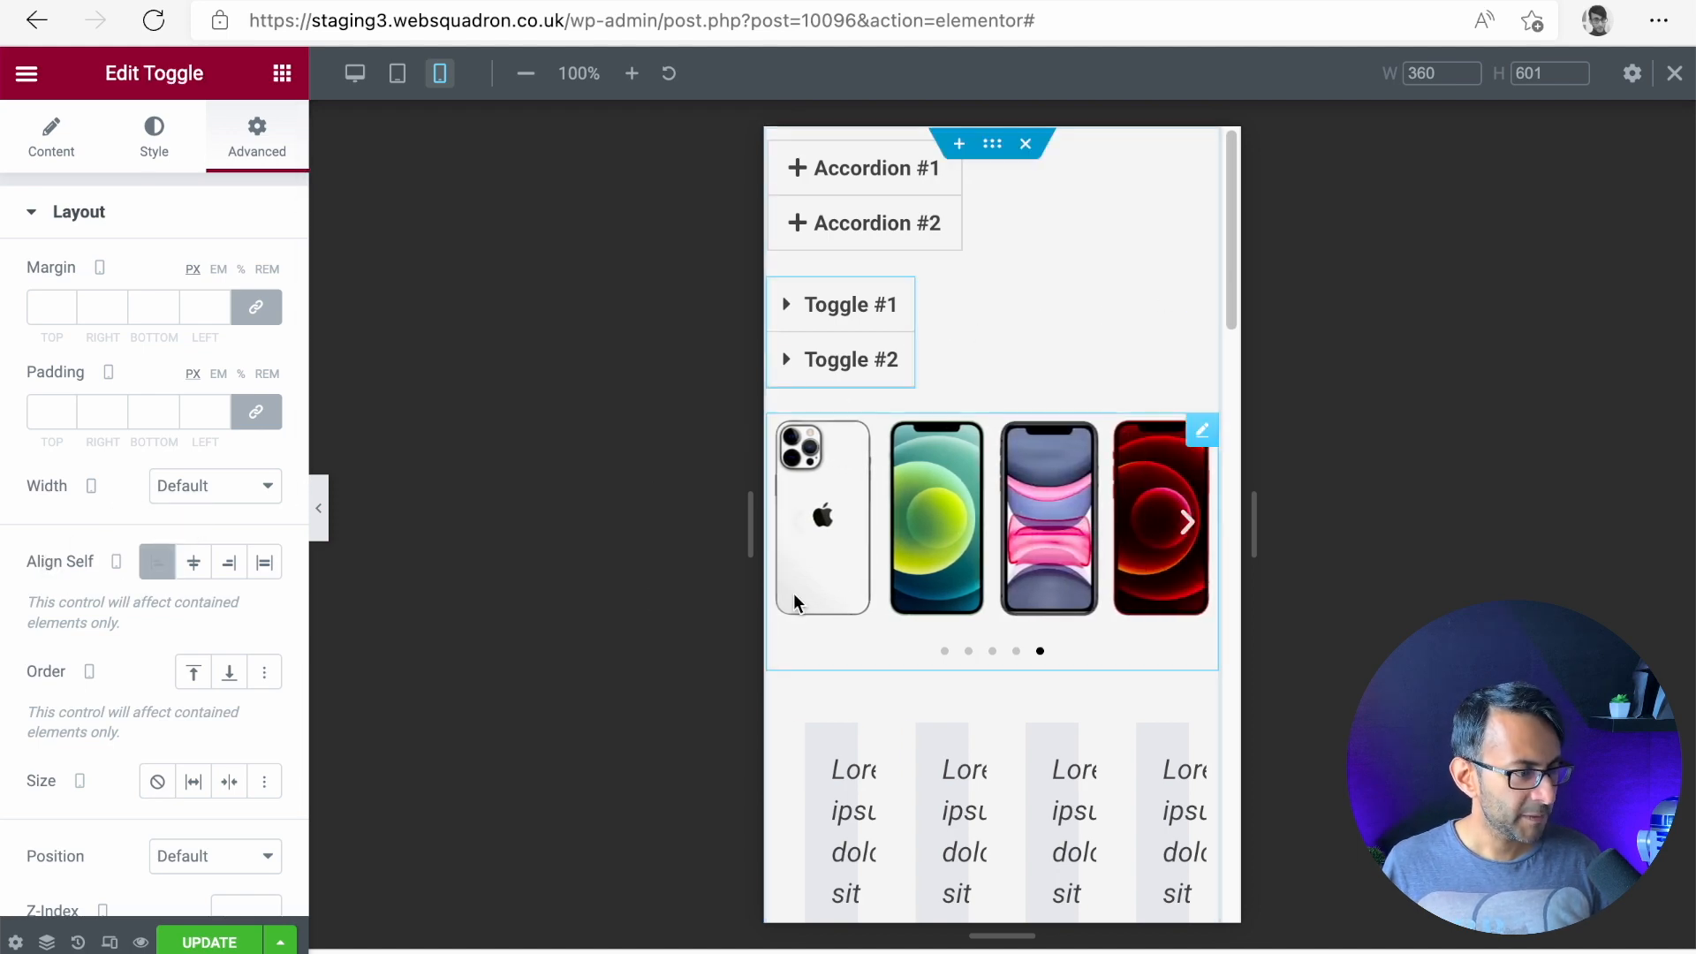
left_click(156, 562)
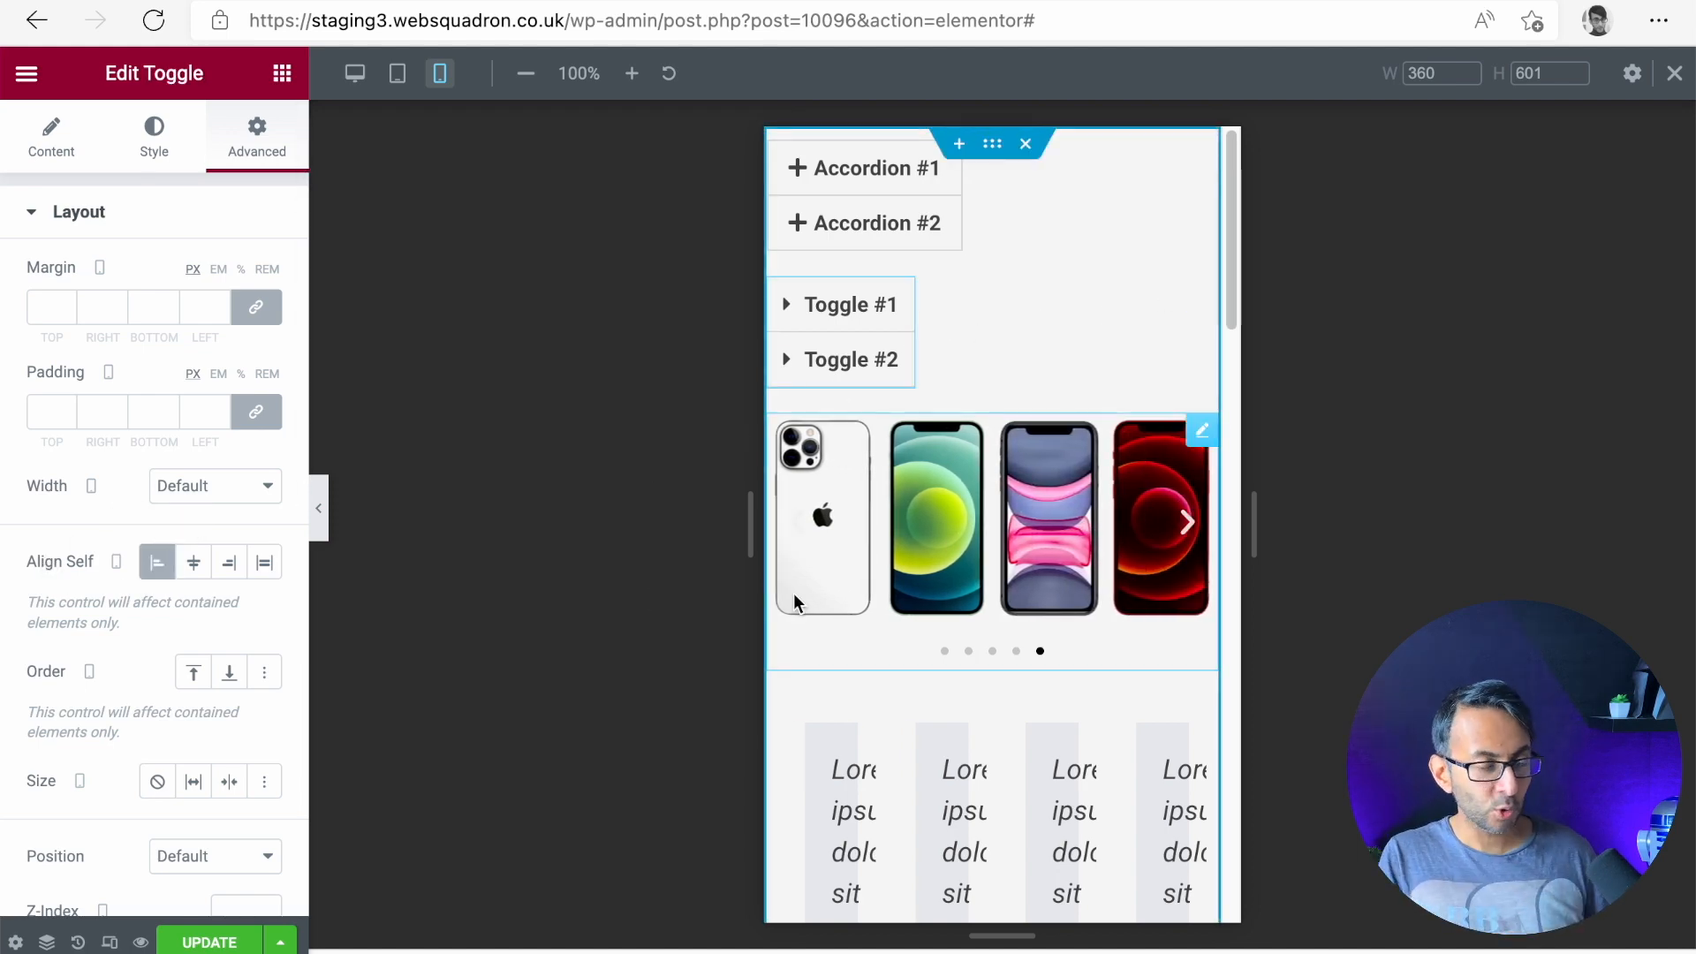
left_click(264, 561)
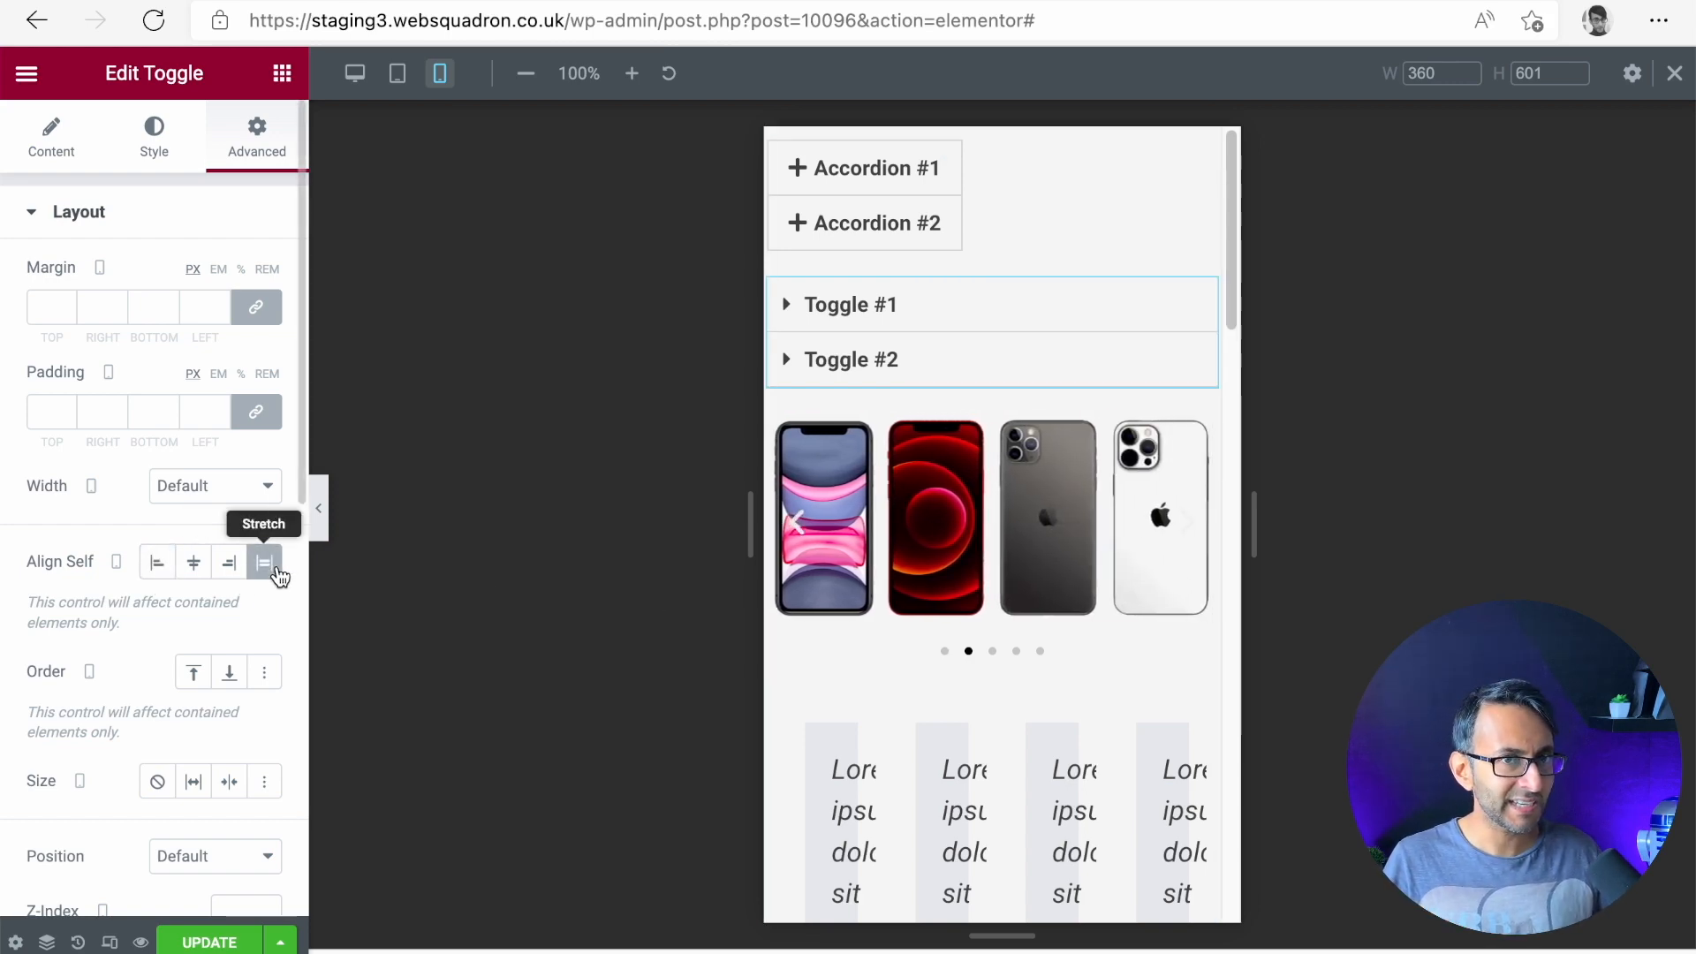
left_click(1187, 519)
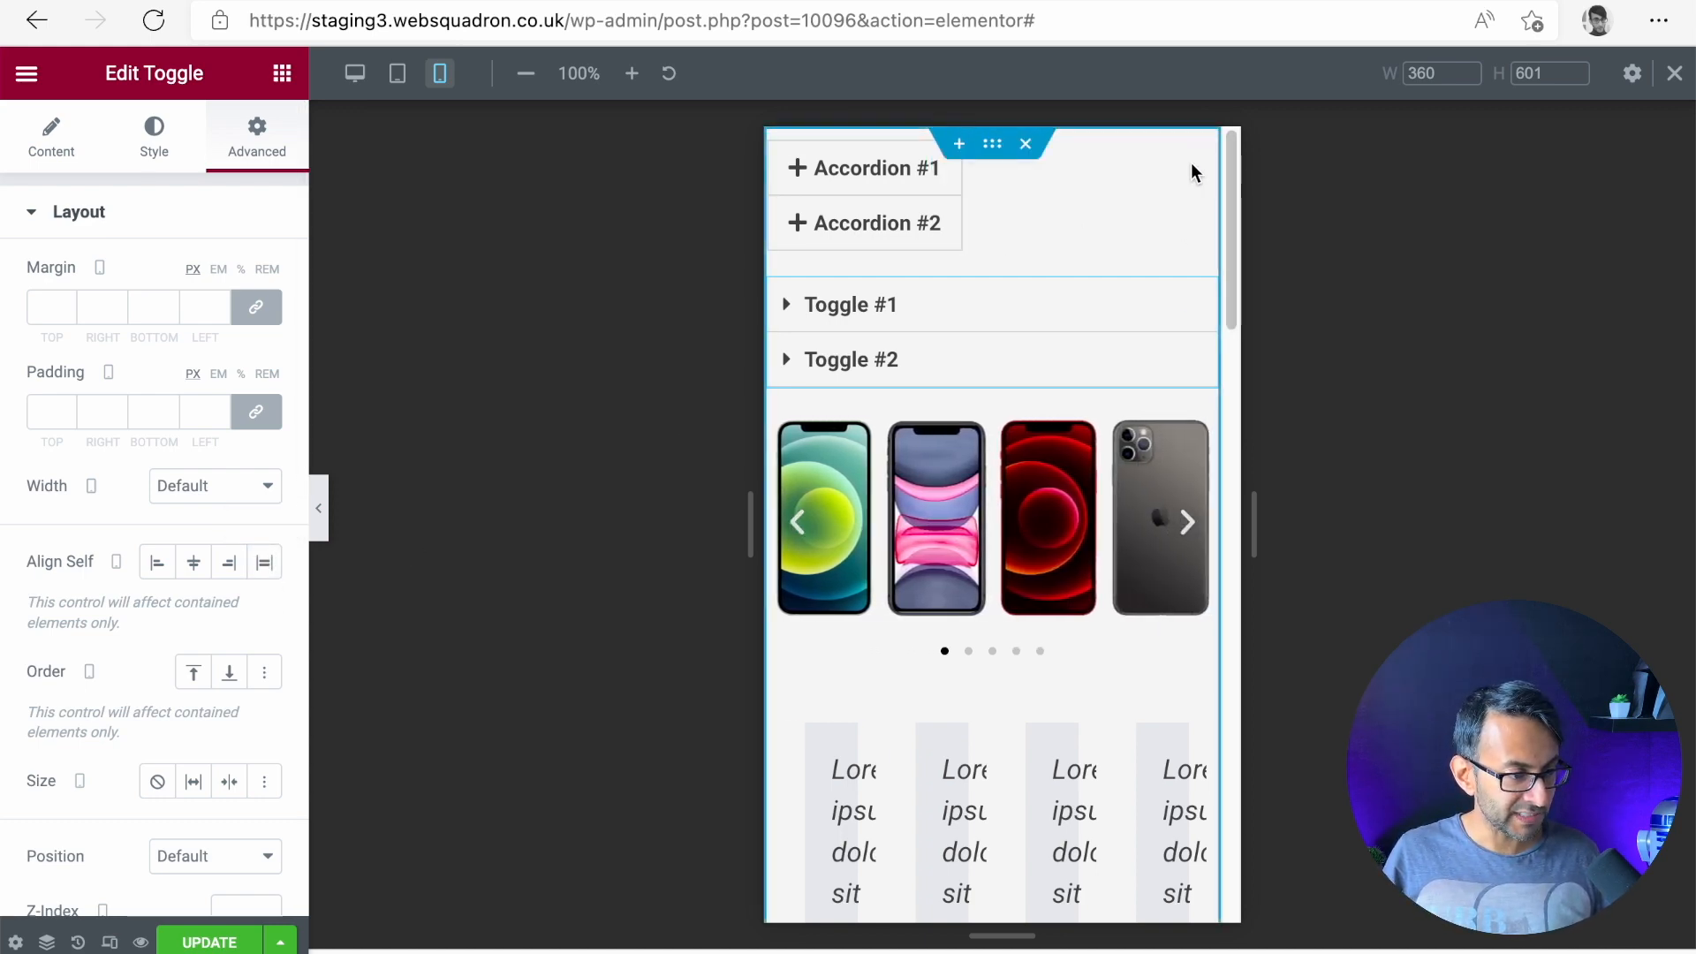
left_click(864, 222)
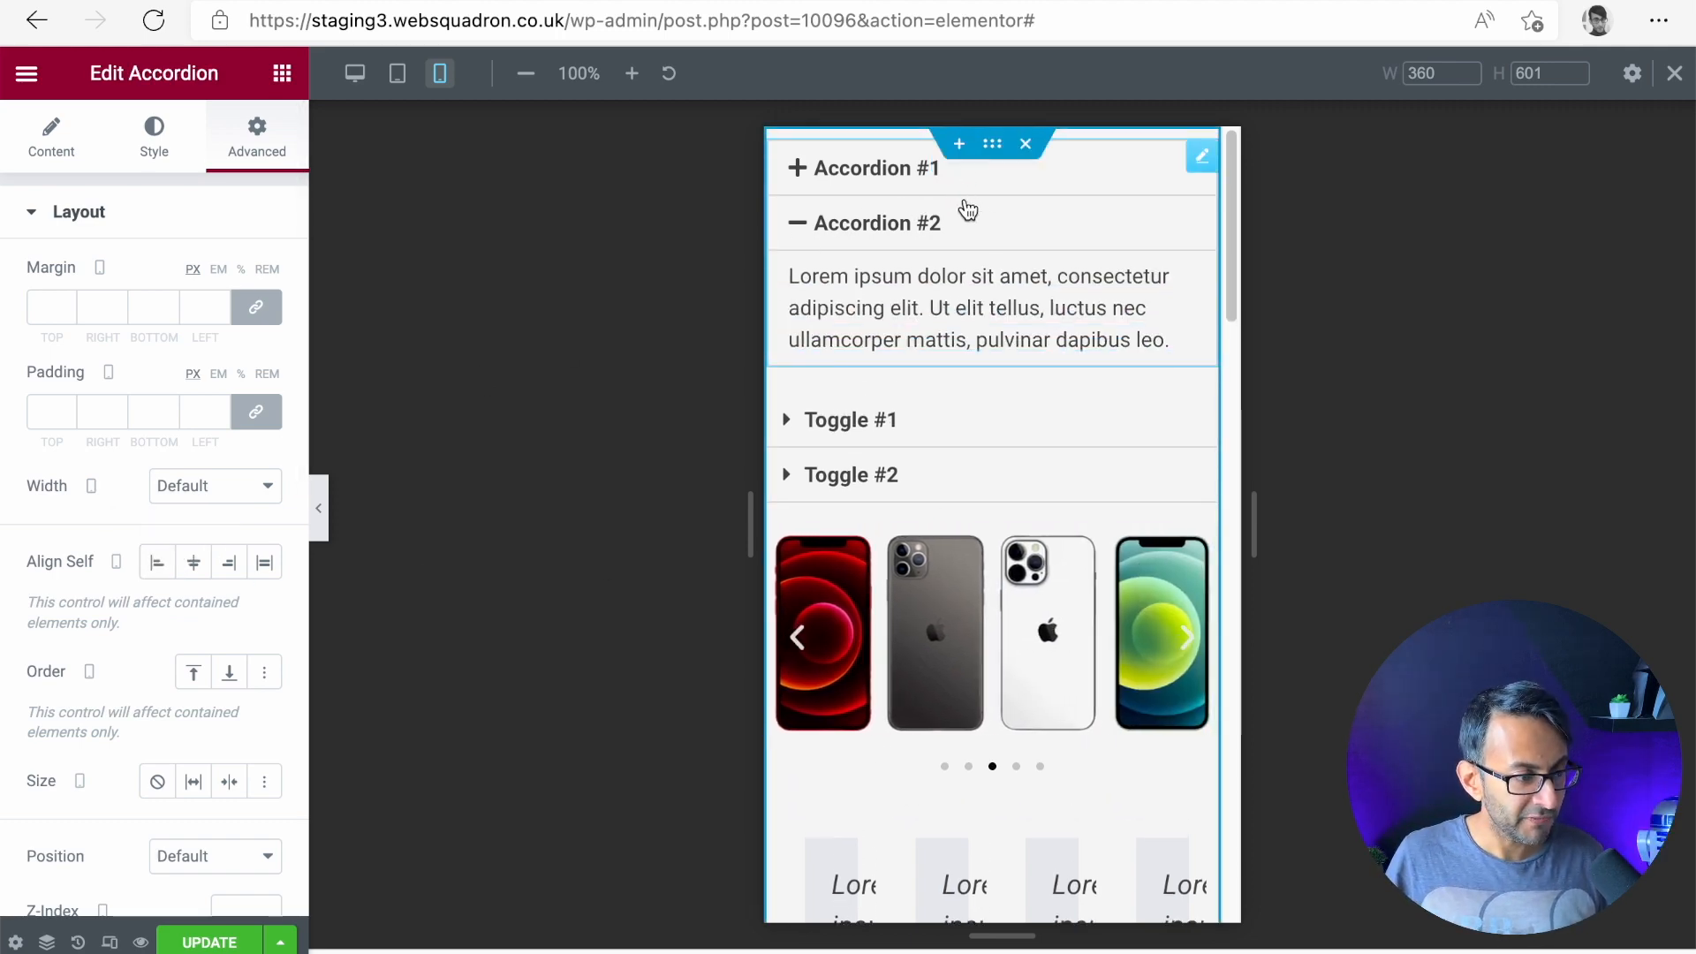
left_click(874, 223)
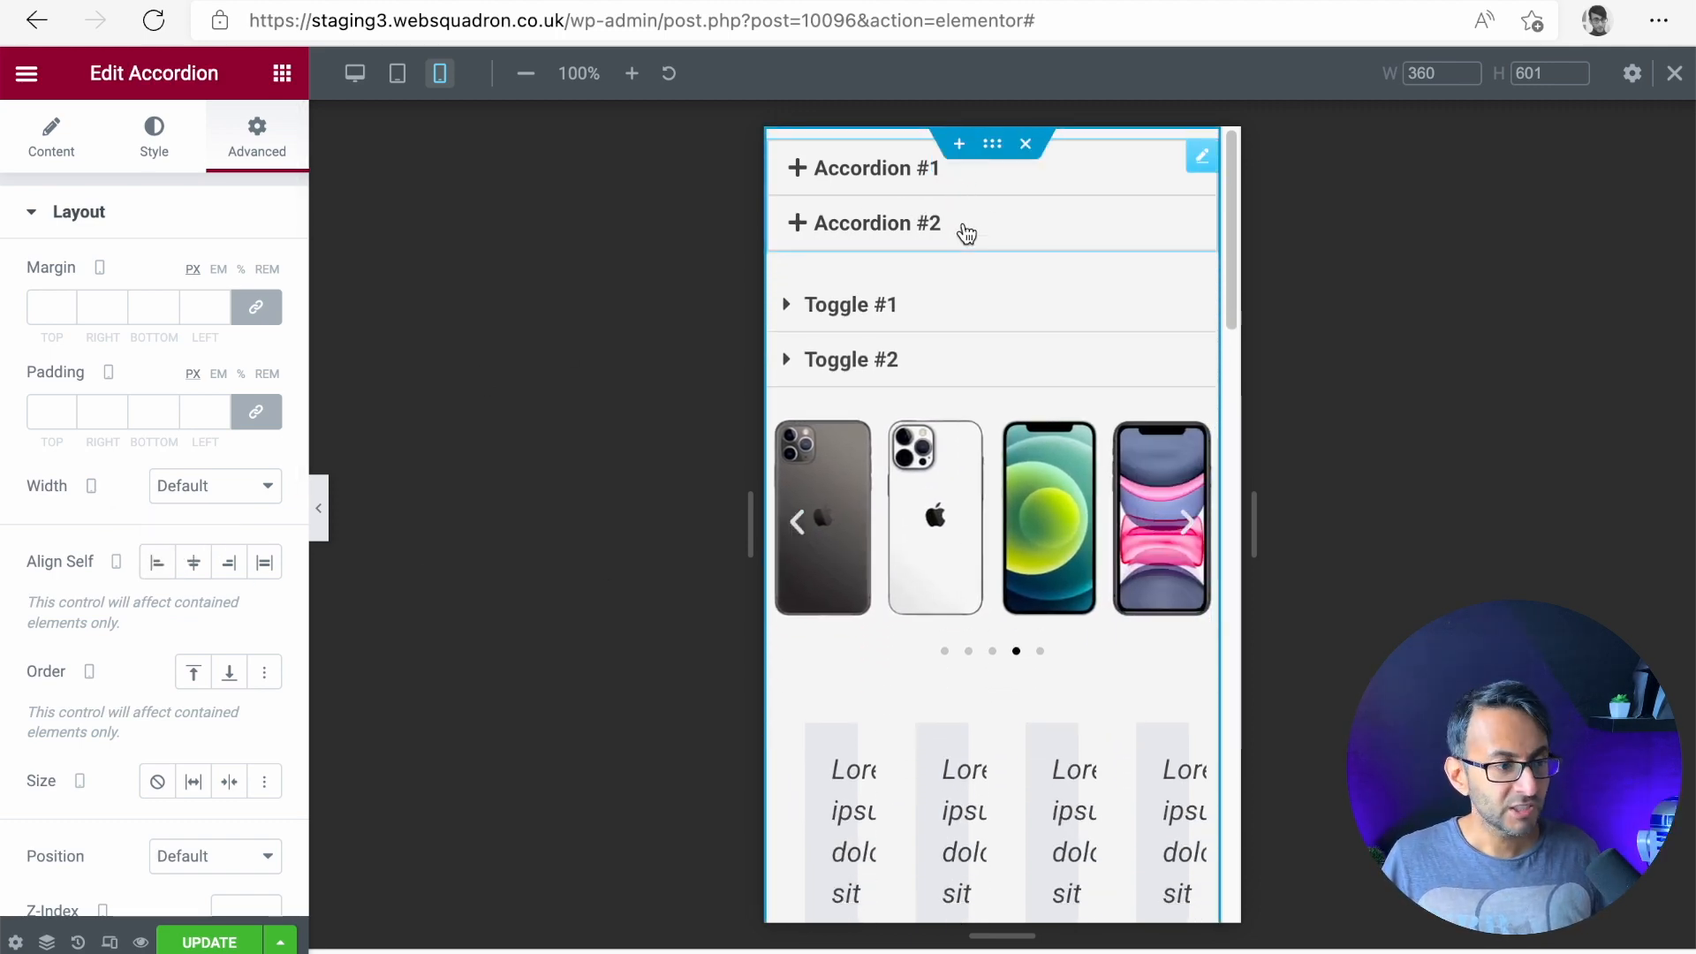
- Scroll the mobile preview to the testimonial carousel and select it to edit its settings
left_click(1183, 523)
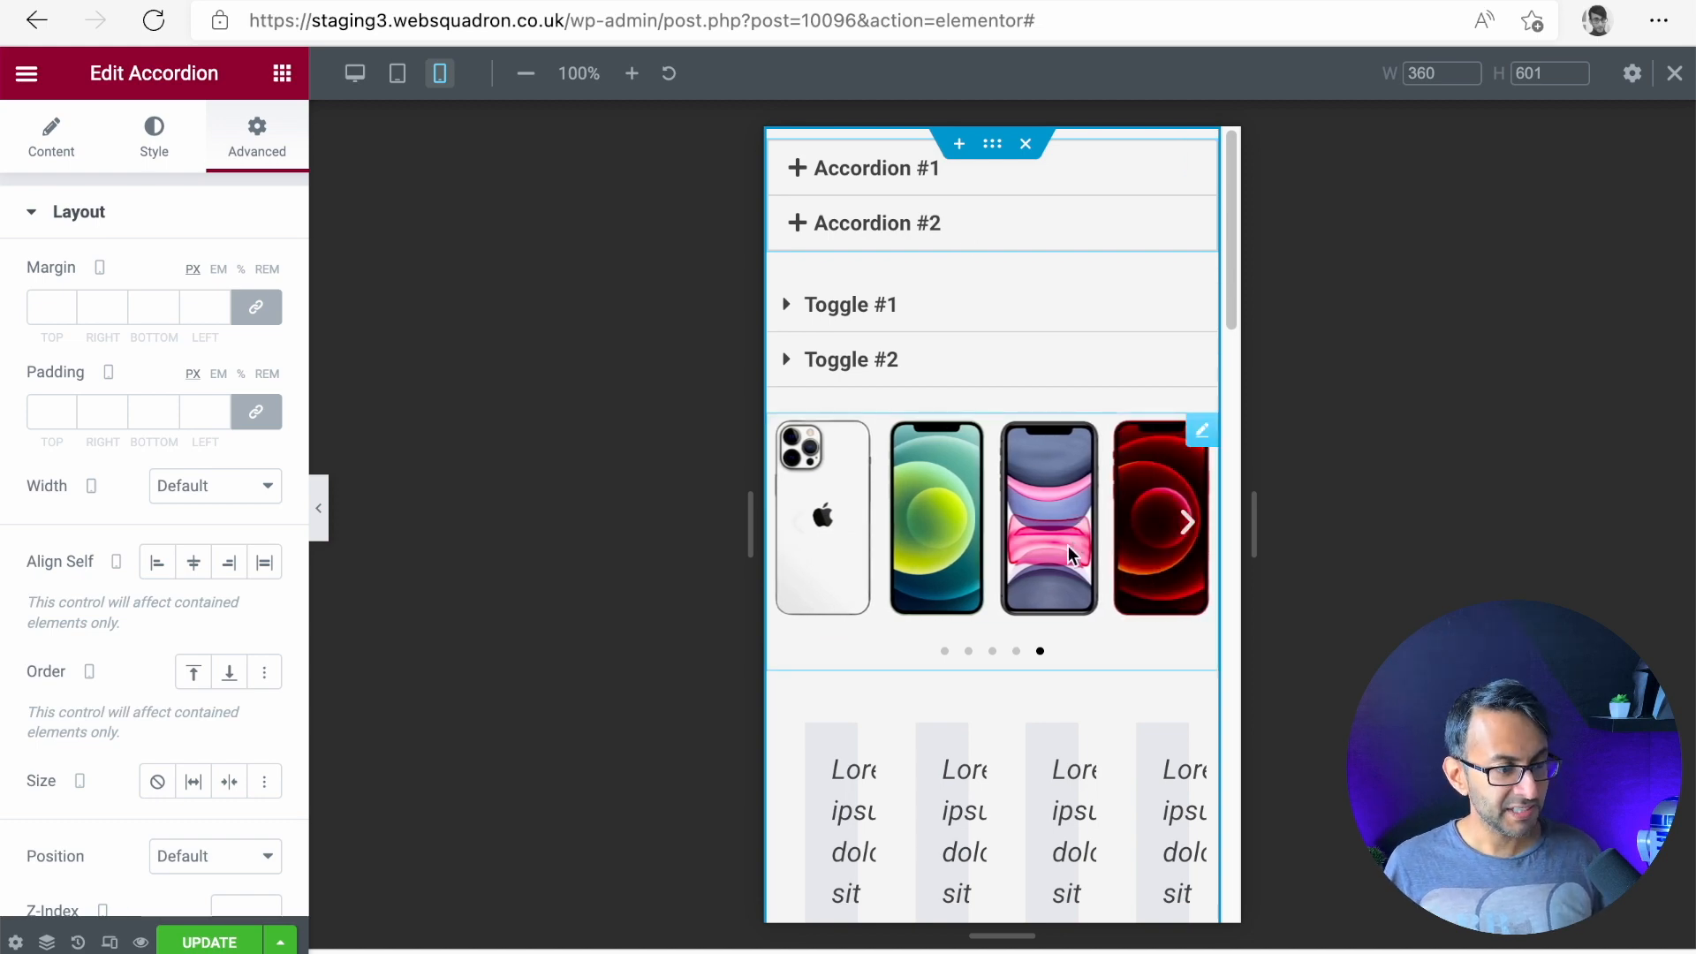
mouse_move(1065, 566)
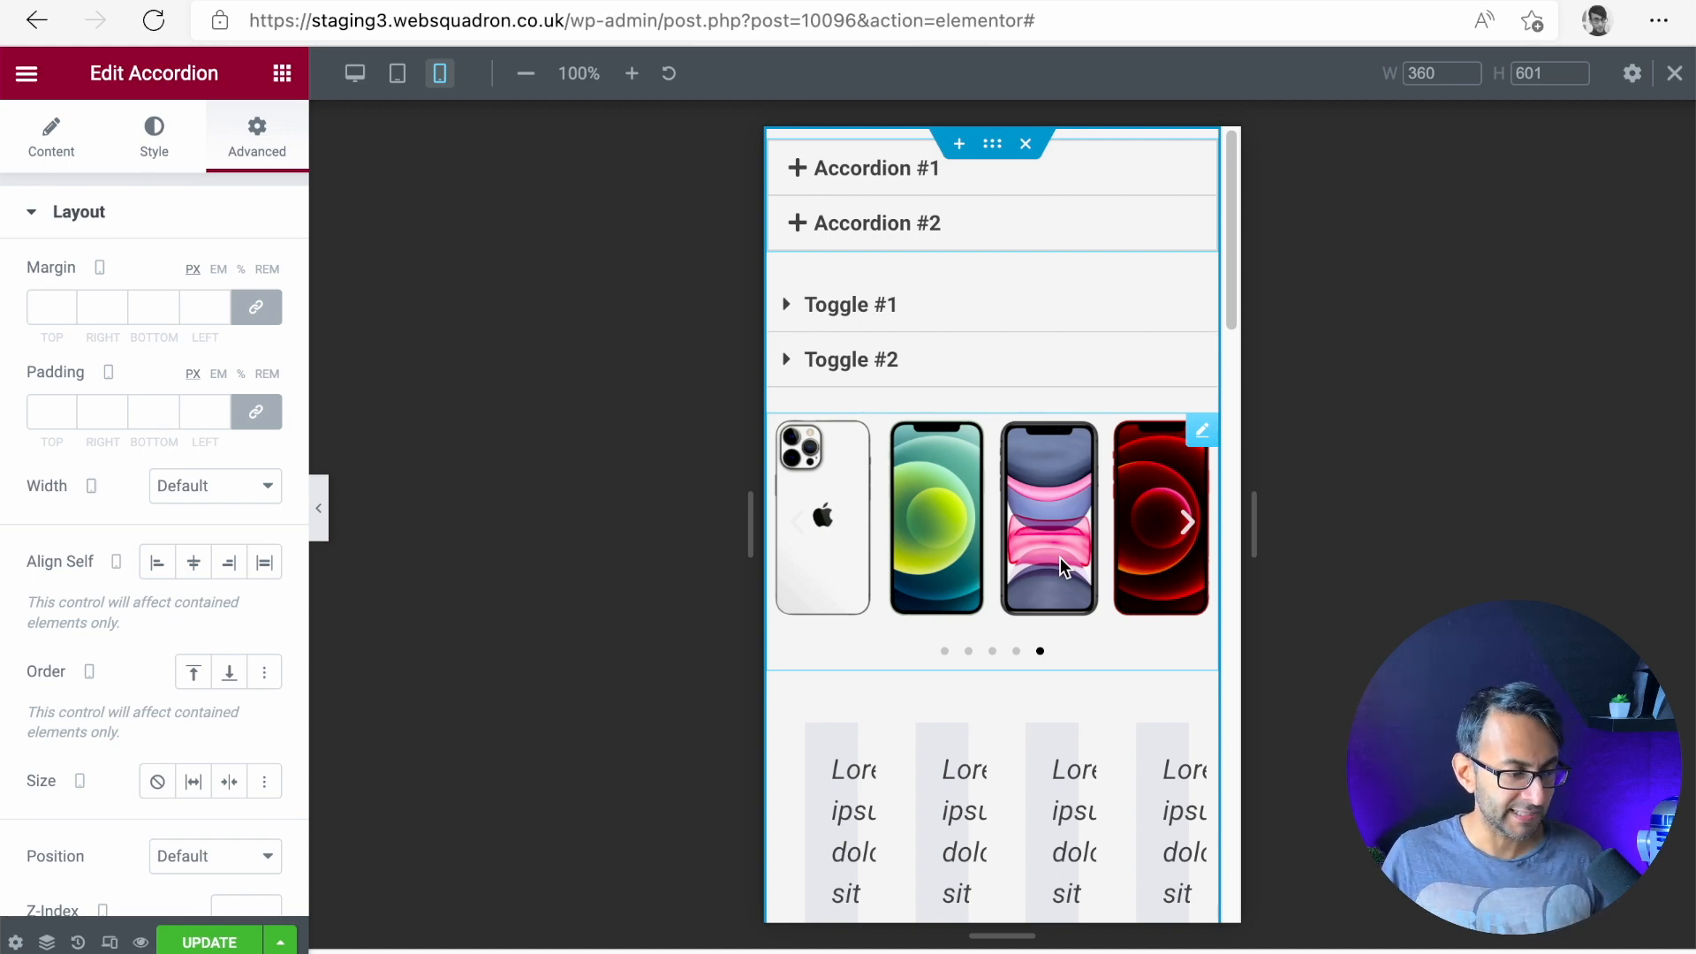
left_click(1186, 523)
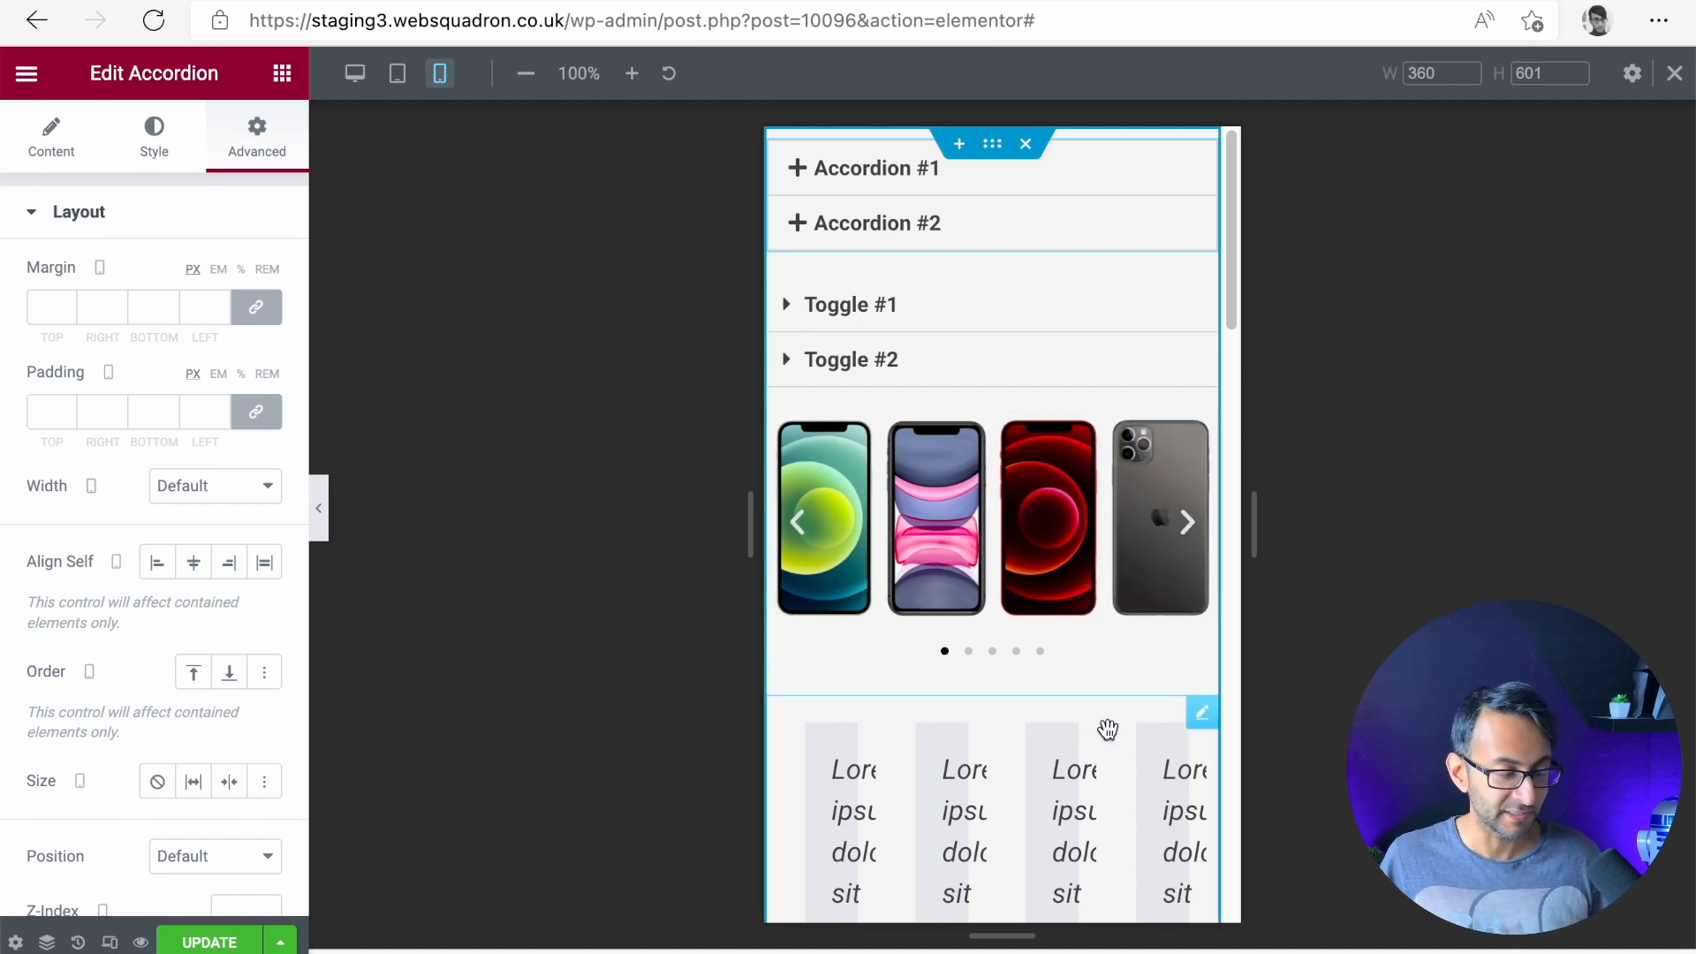
left_click(1187, 521)
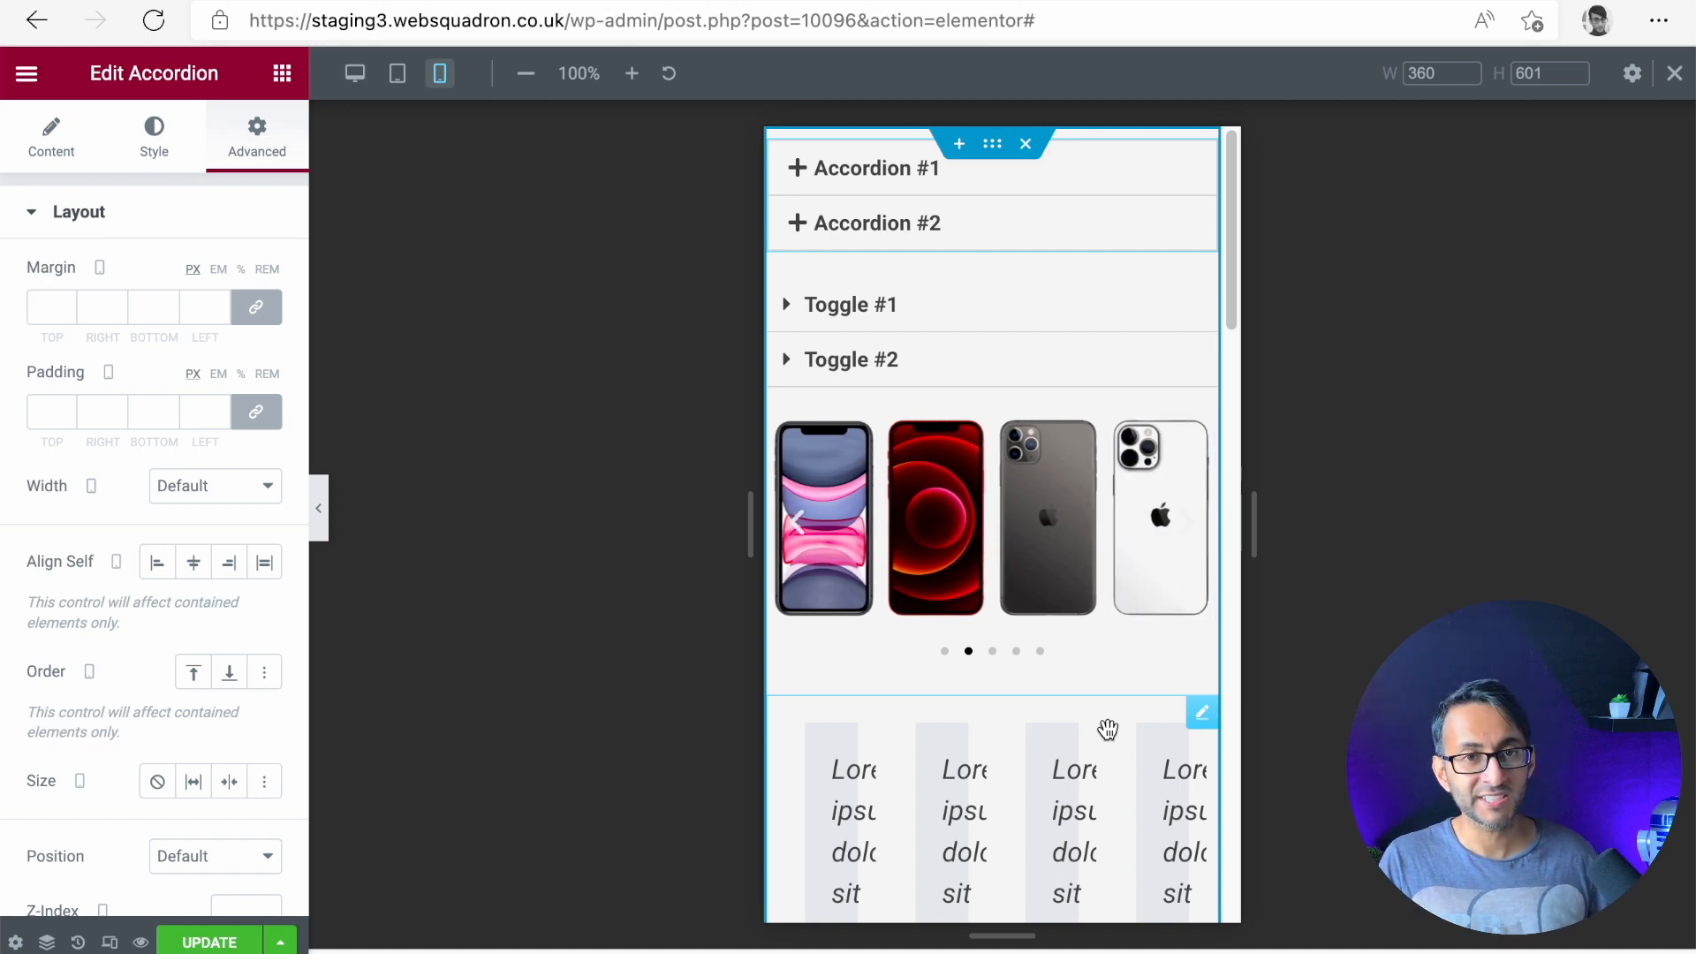
left_click(1187, 520)
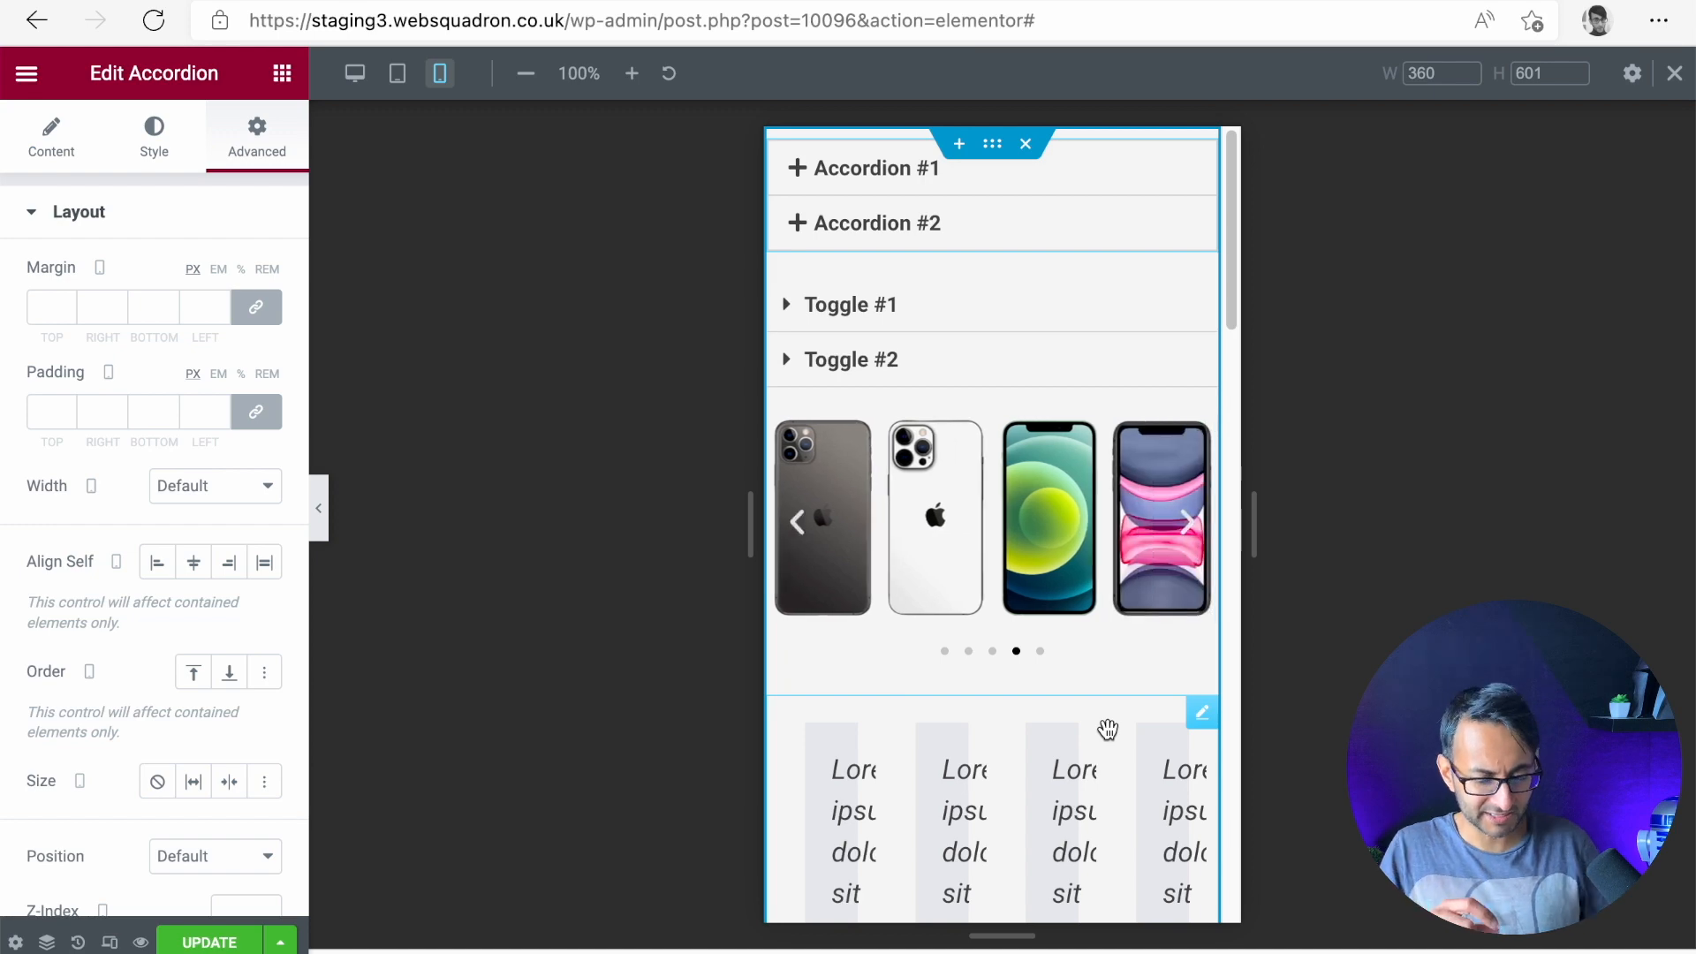
left_click(1185, 522)
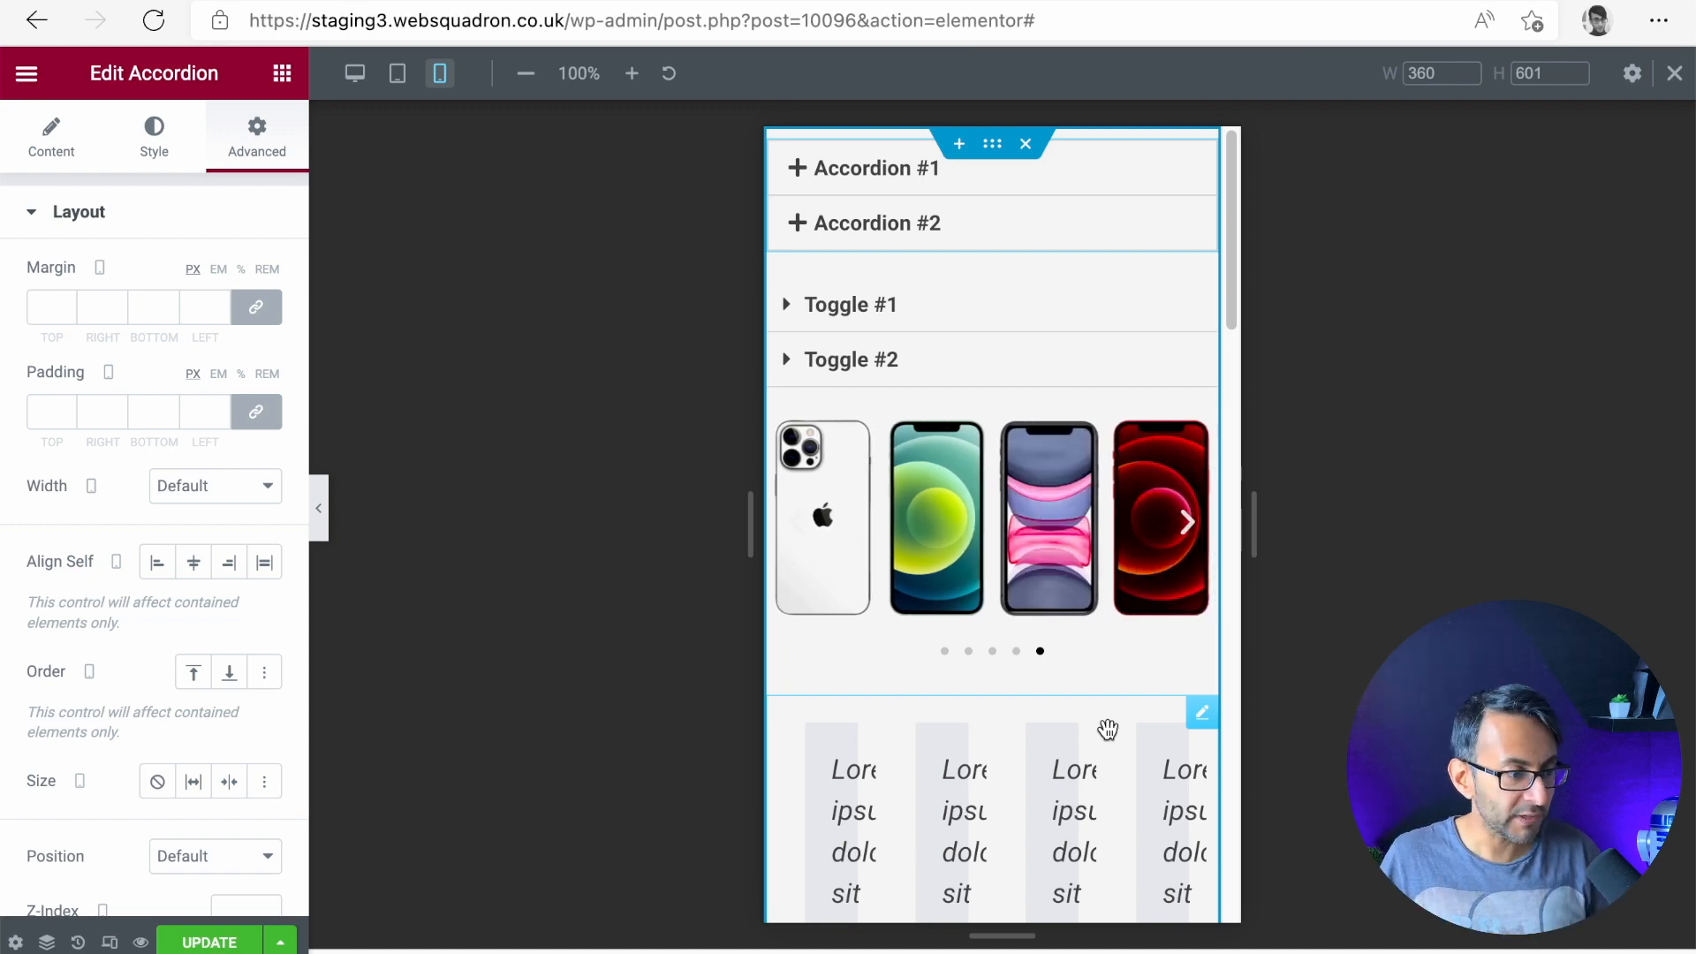
left_click(993, 519)
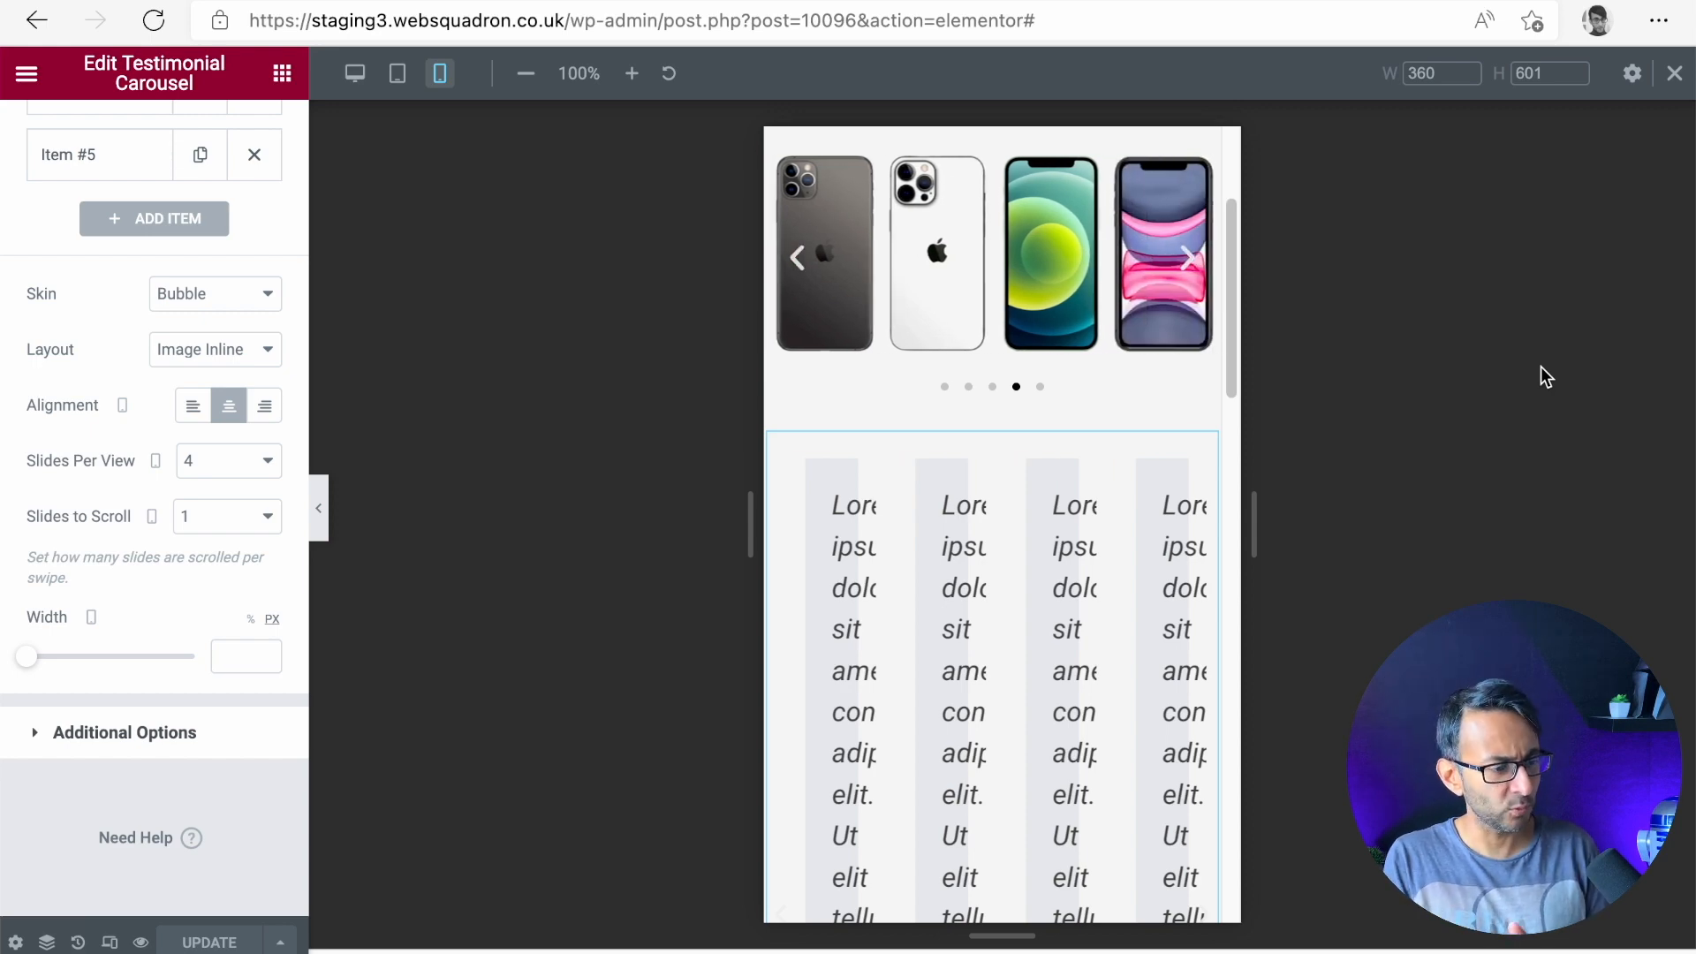
left_click(1187, 258)
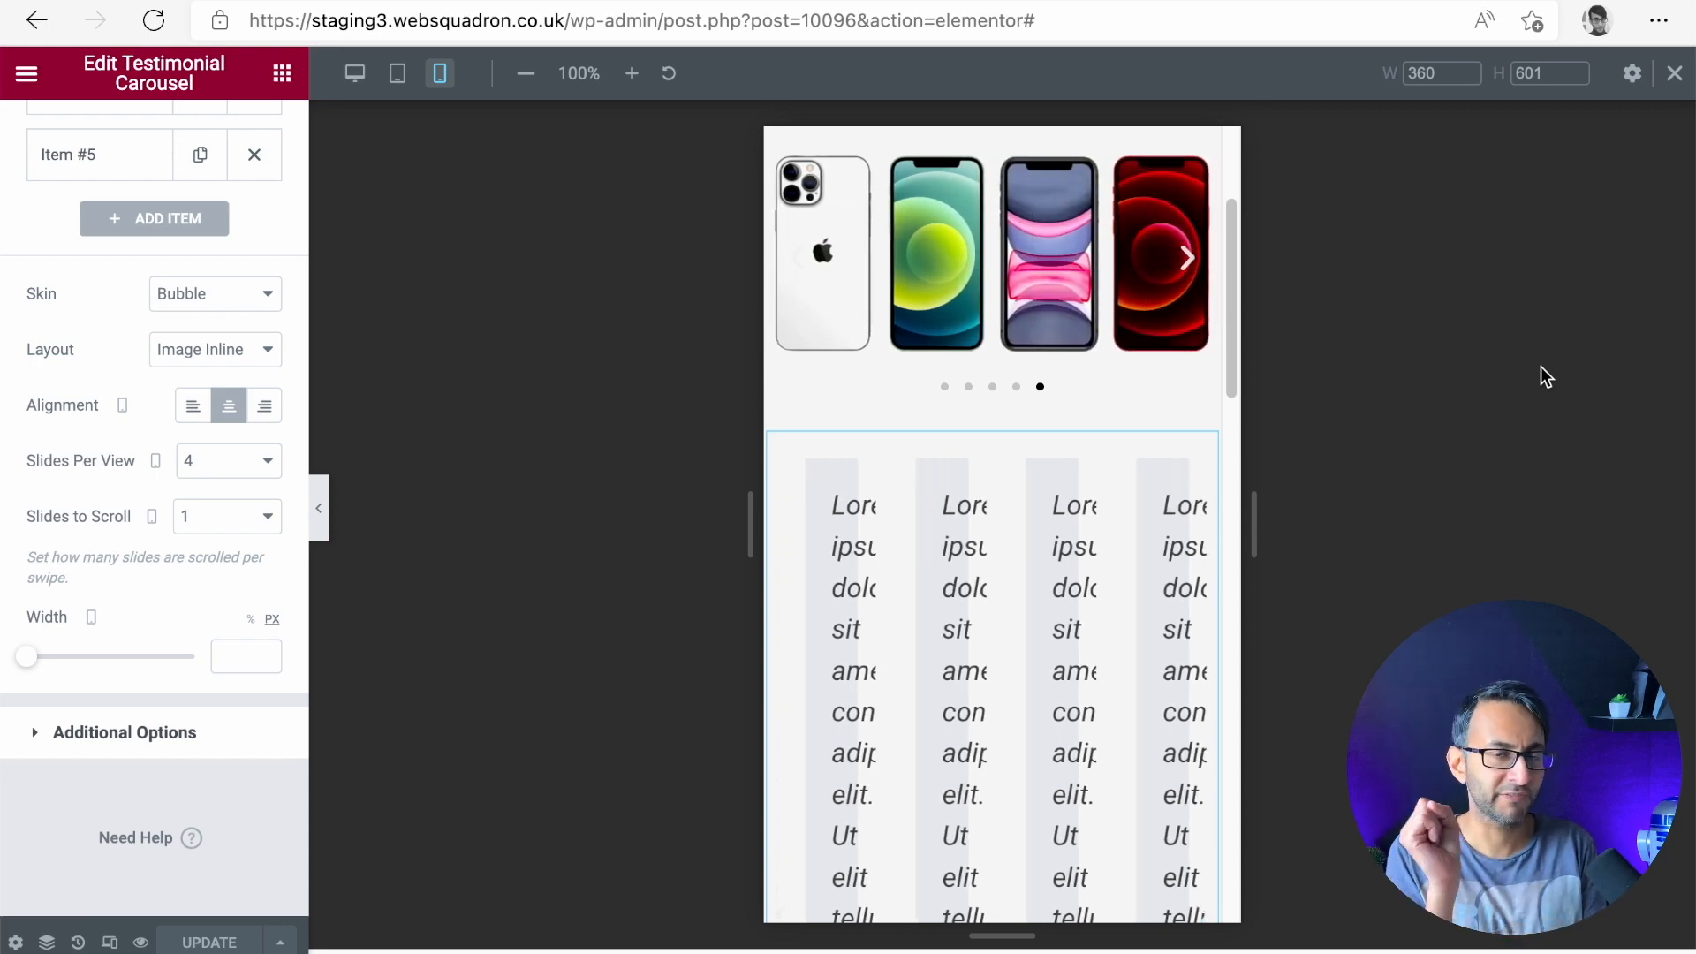
left_click(1183, 258)
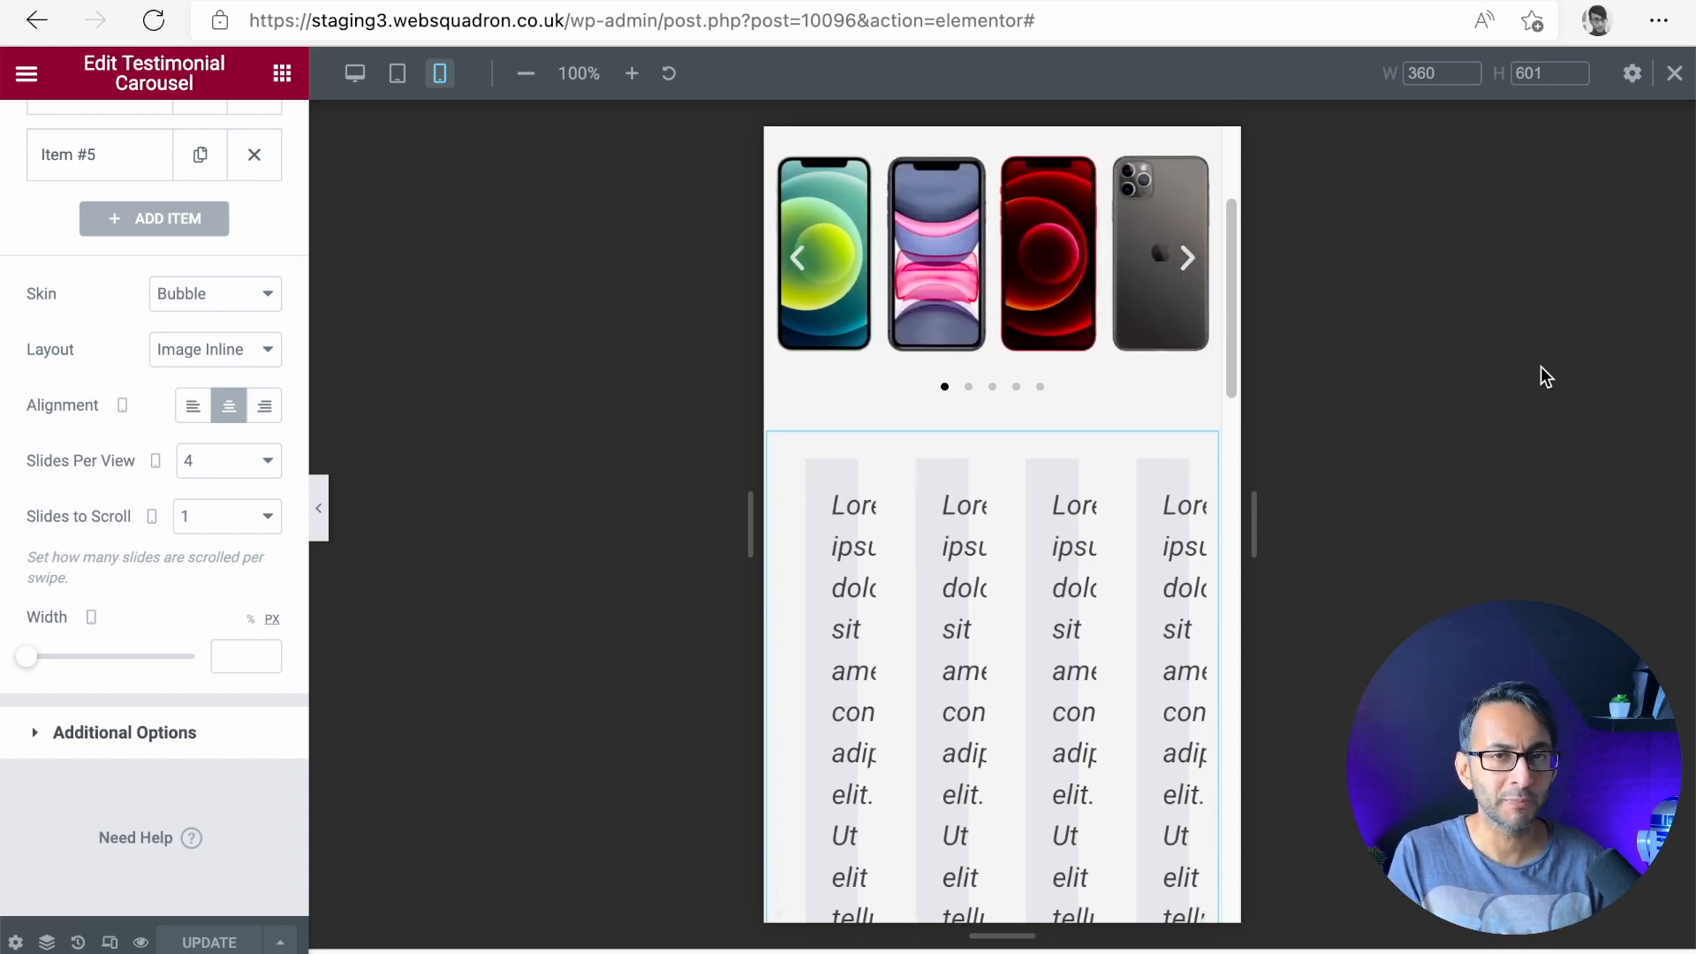
left_click(1187, 258)
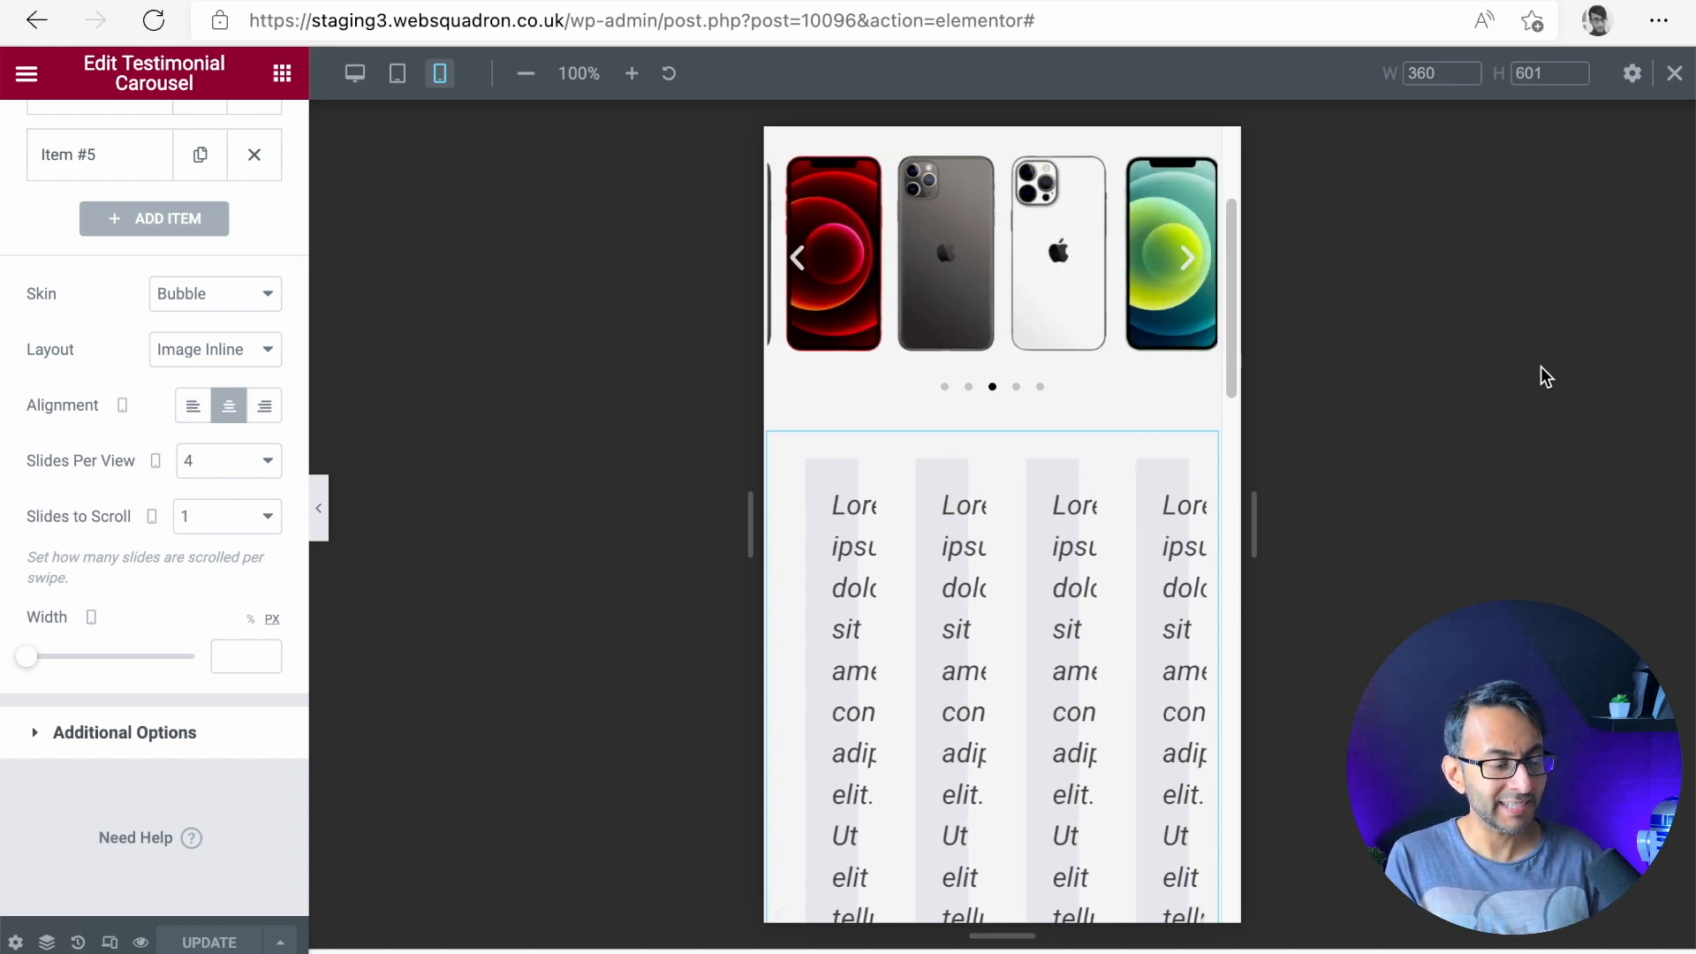
left_click(1186, 258)
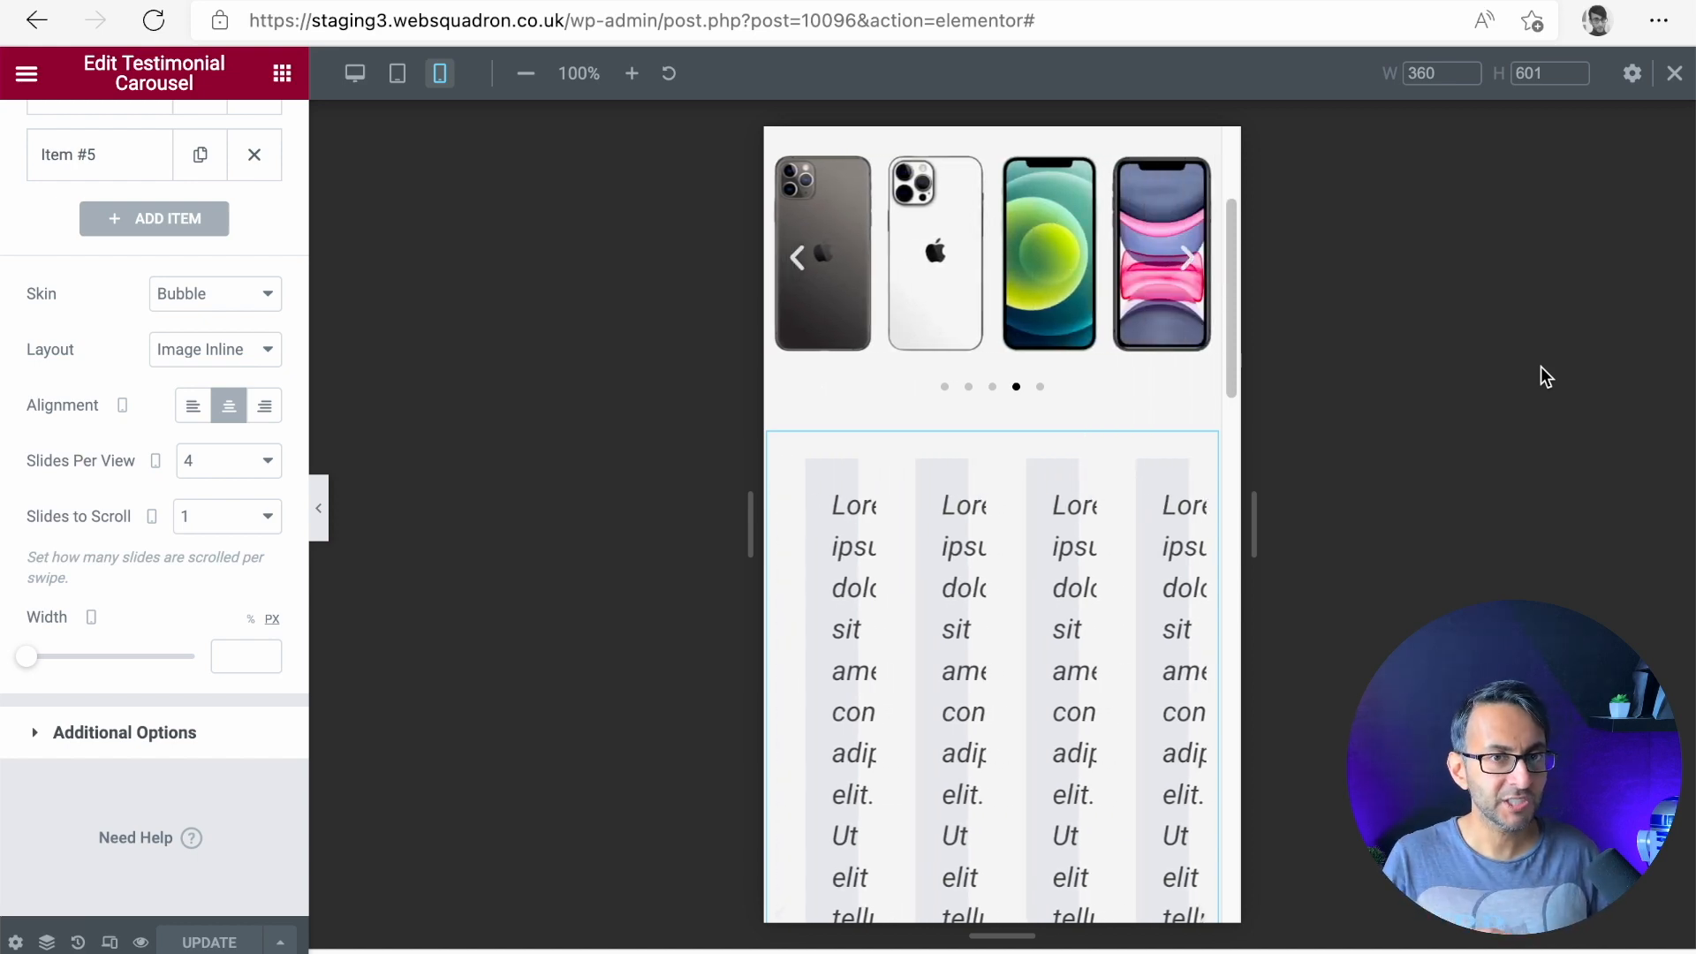
left_click(1186, 258)
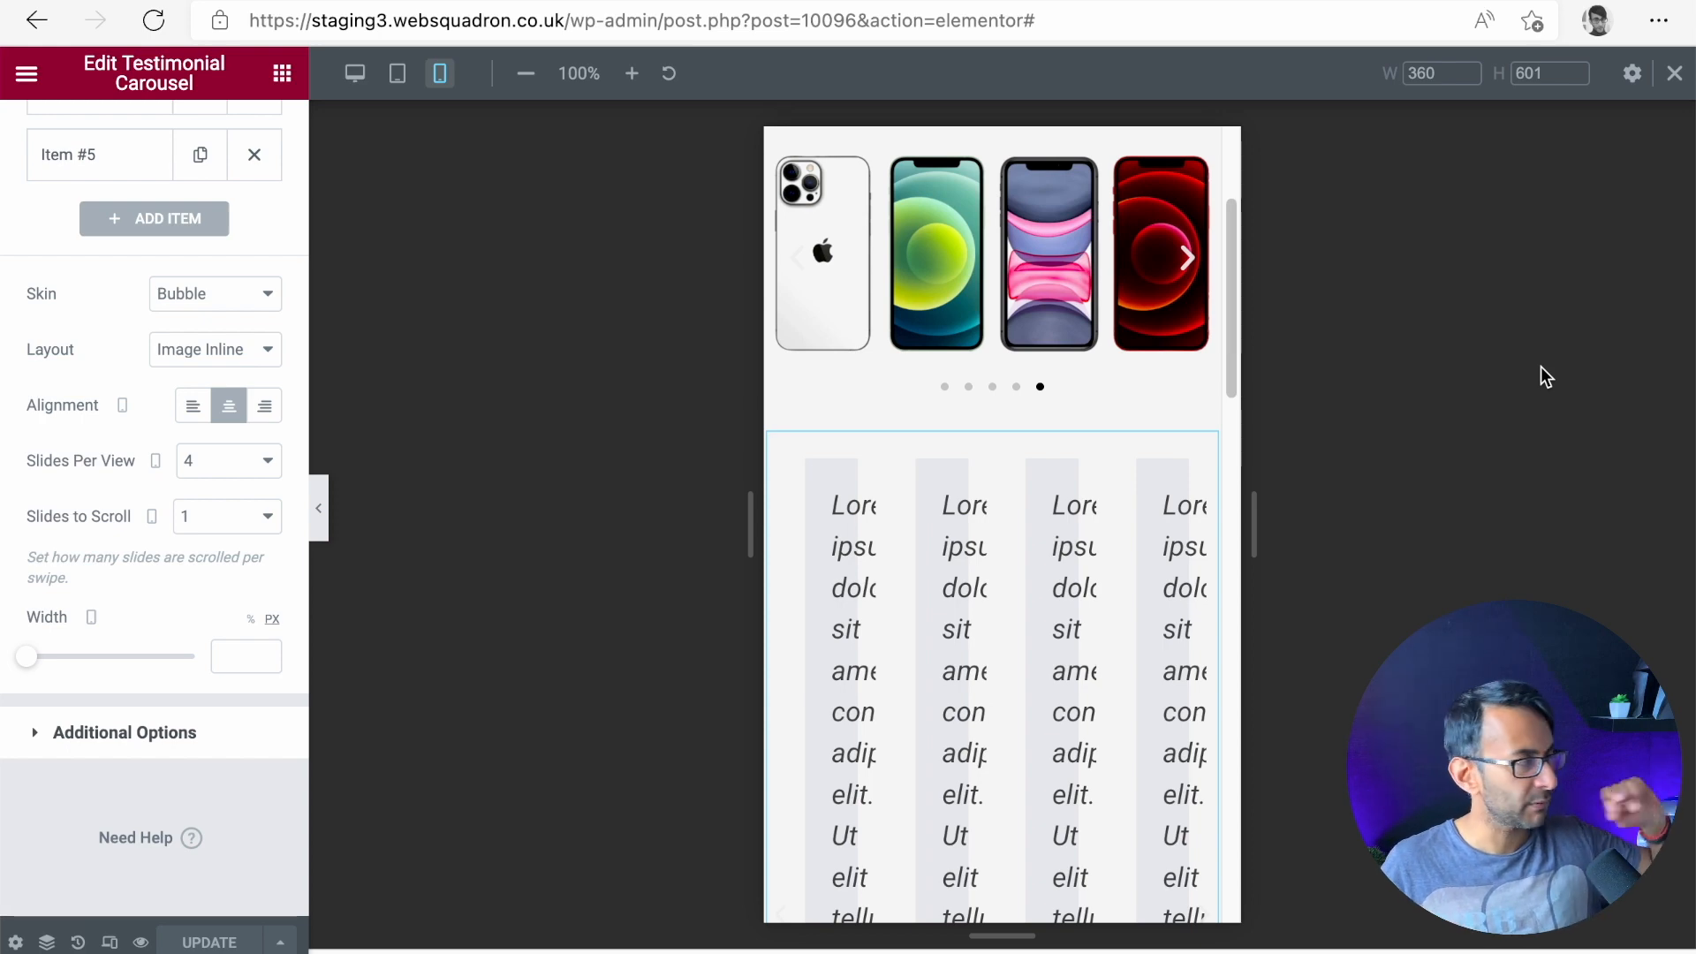
left_click(1186, 257)
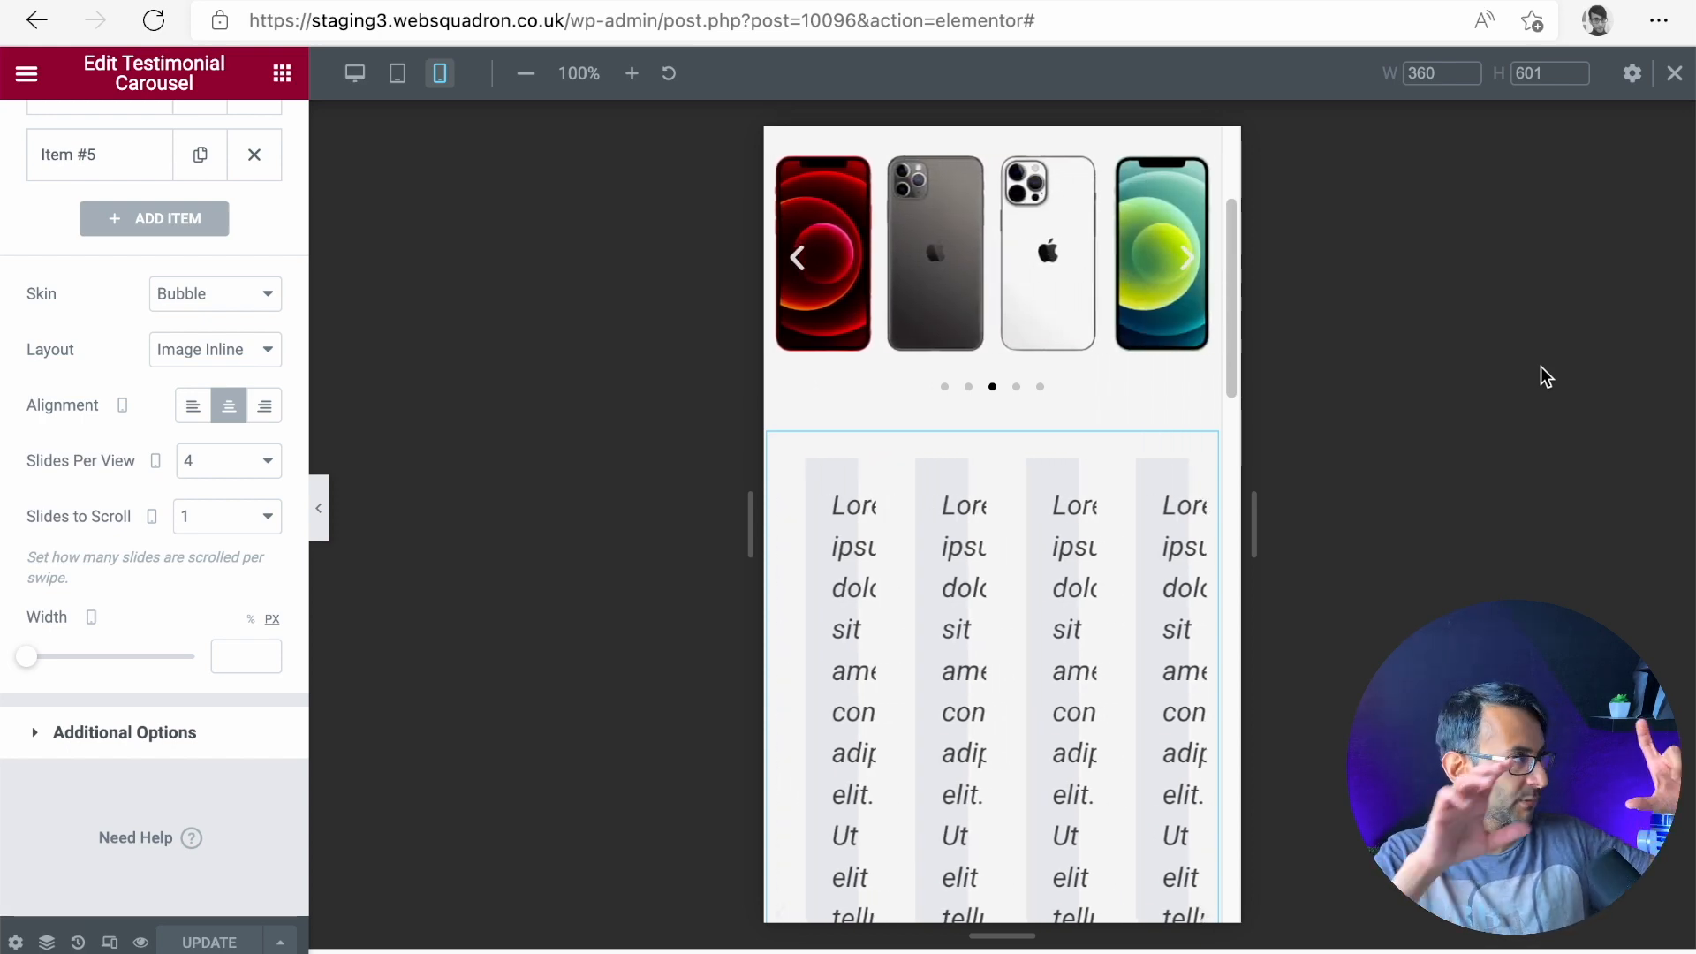
left_click(1184, 258)
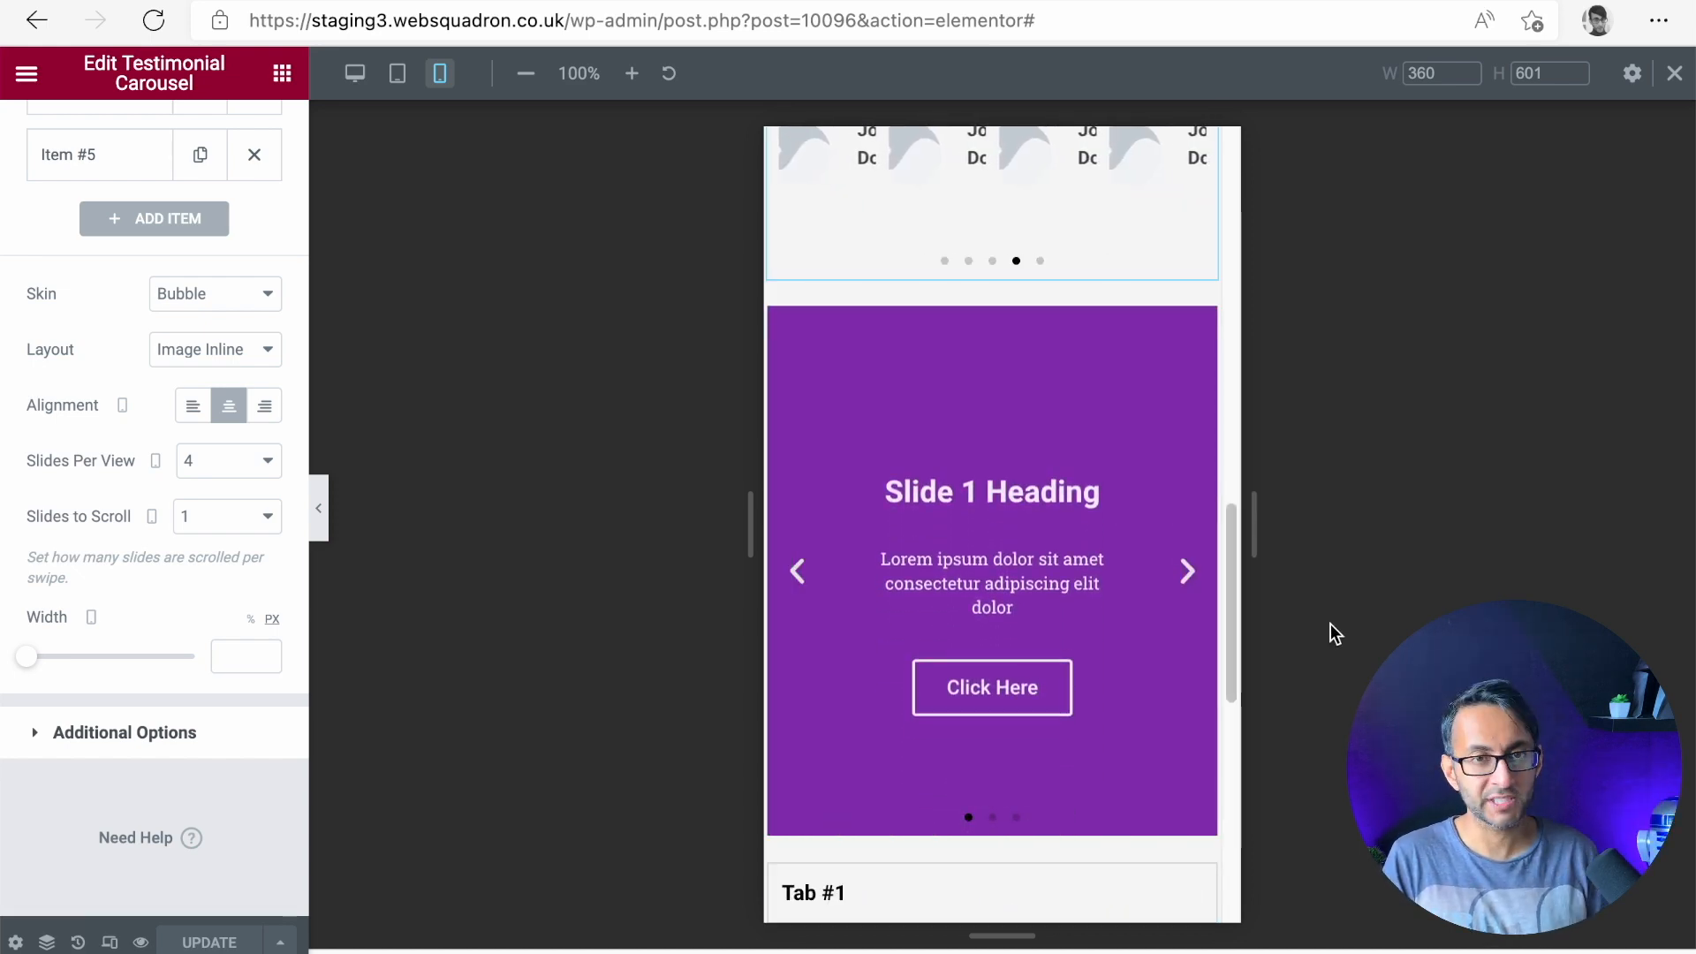
left_click(1187, 571)
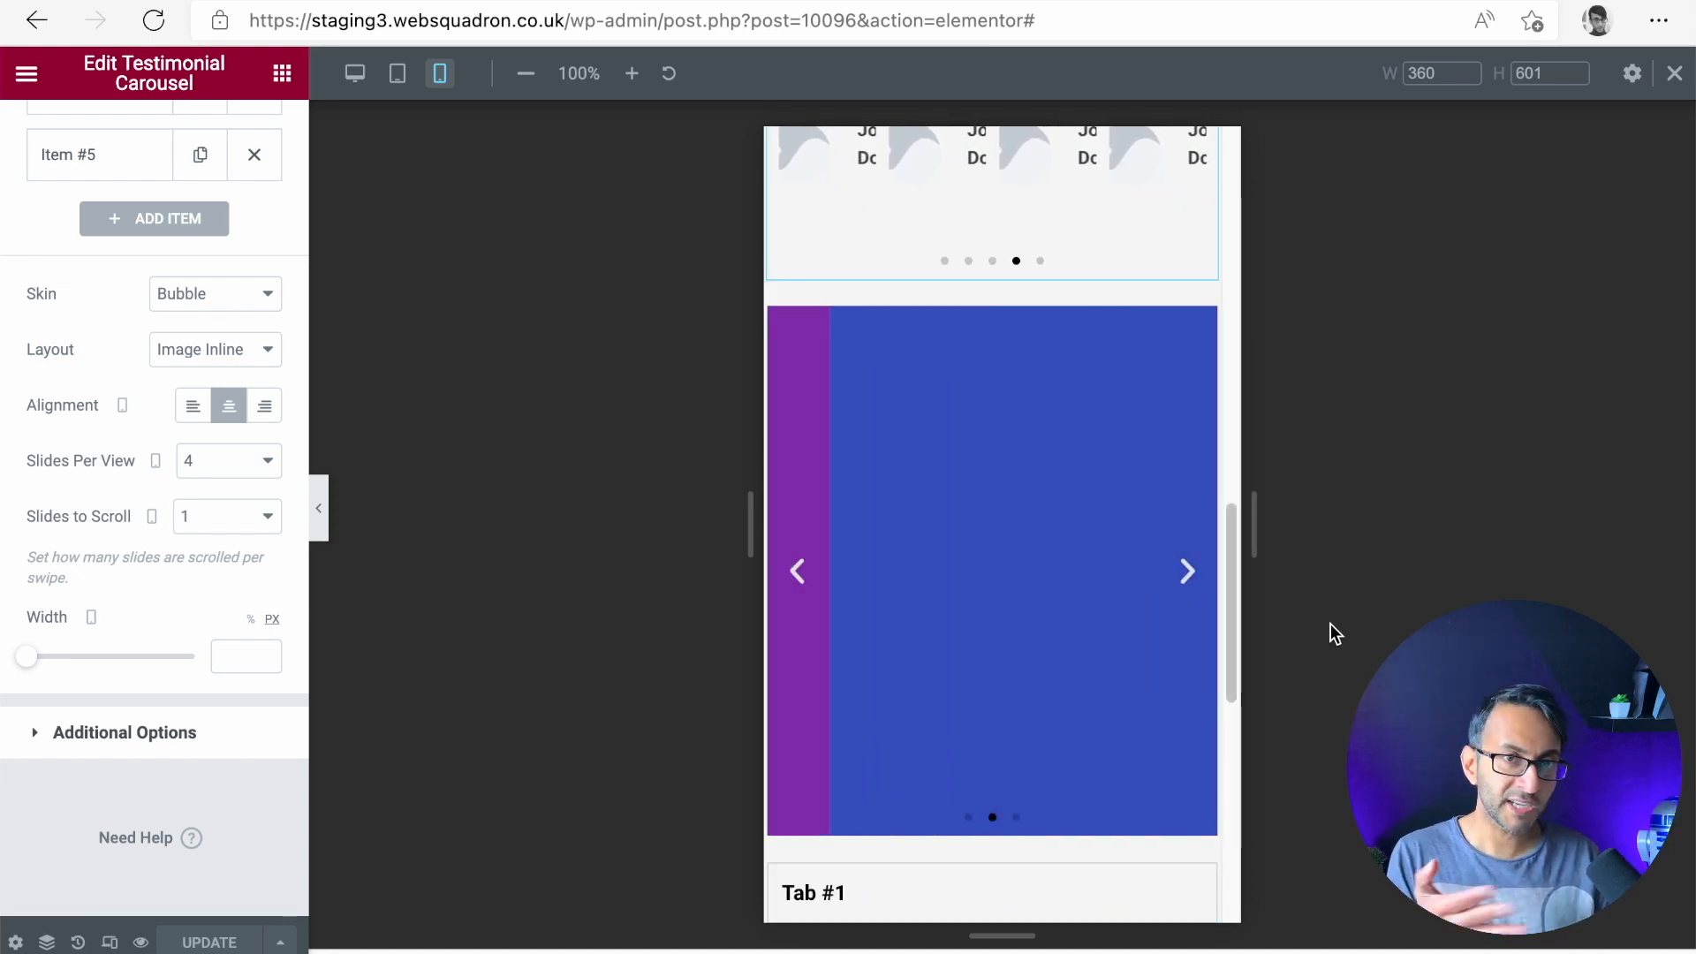
left_click(1187, 571)
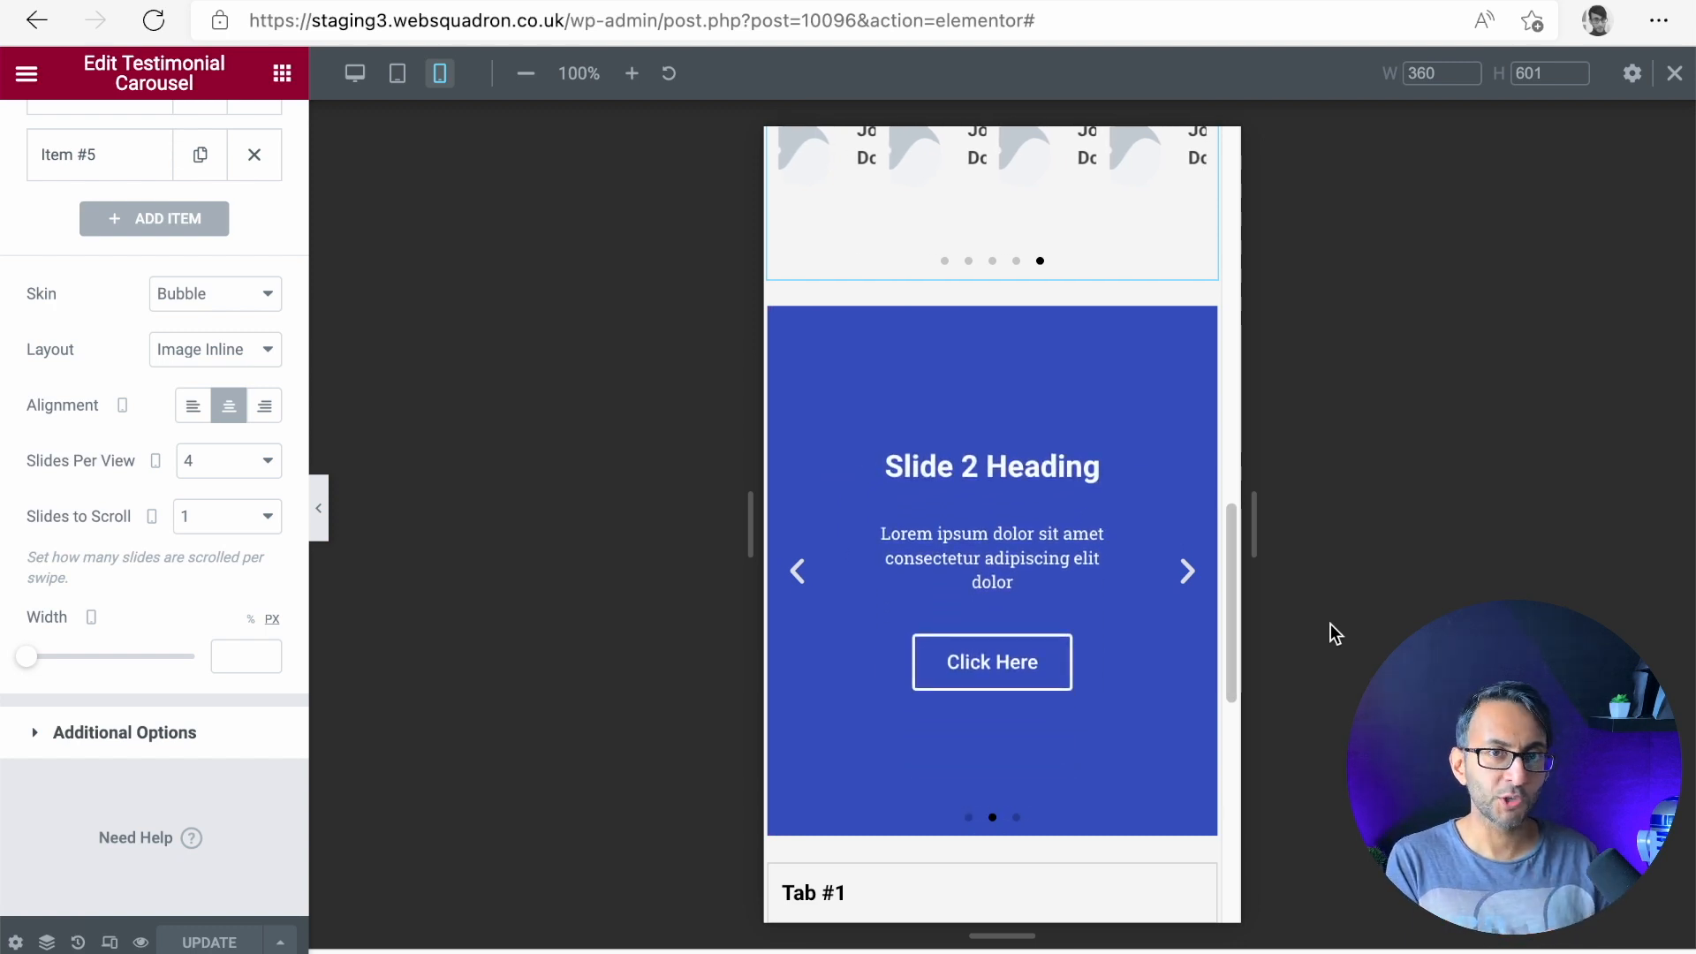
left_click(1187, 571)
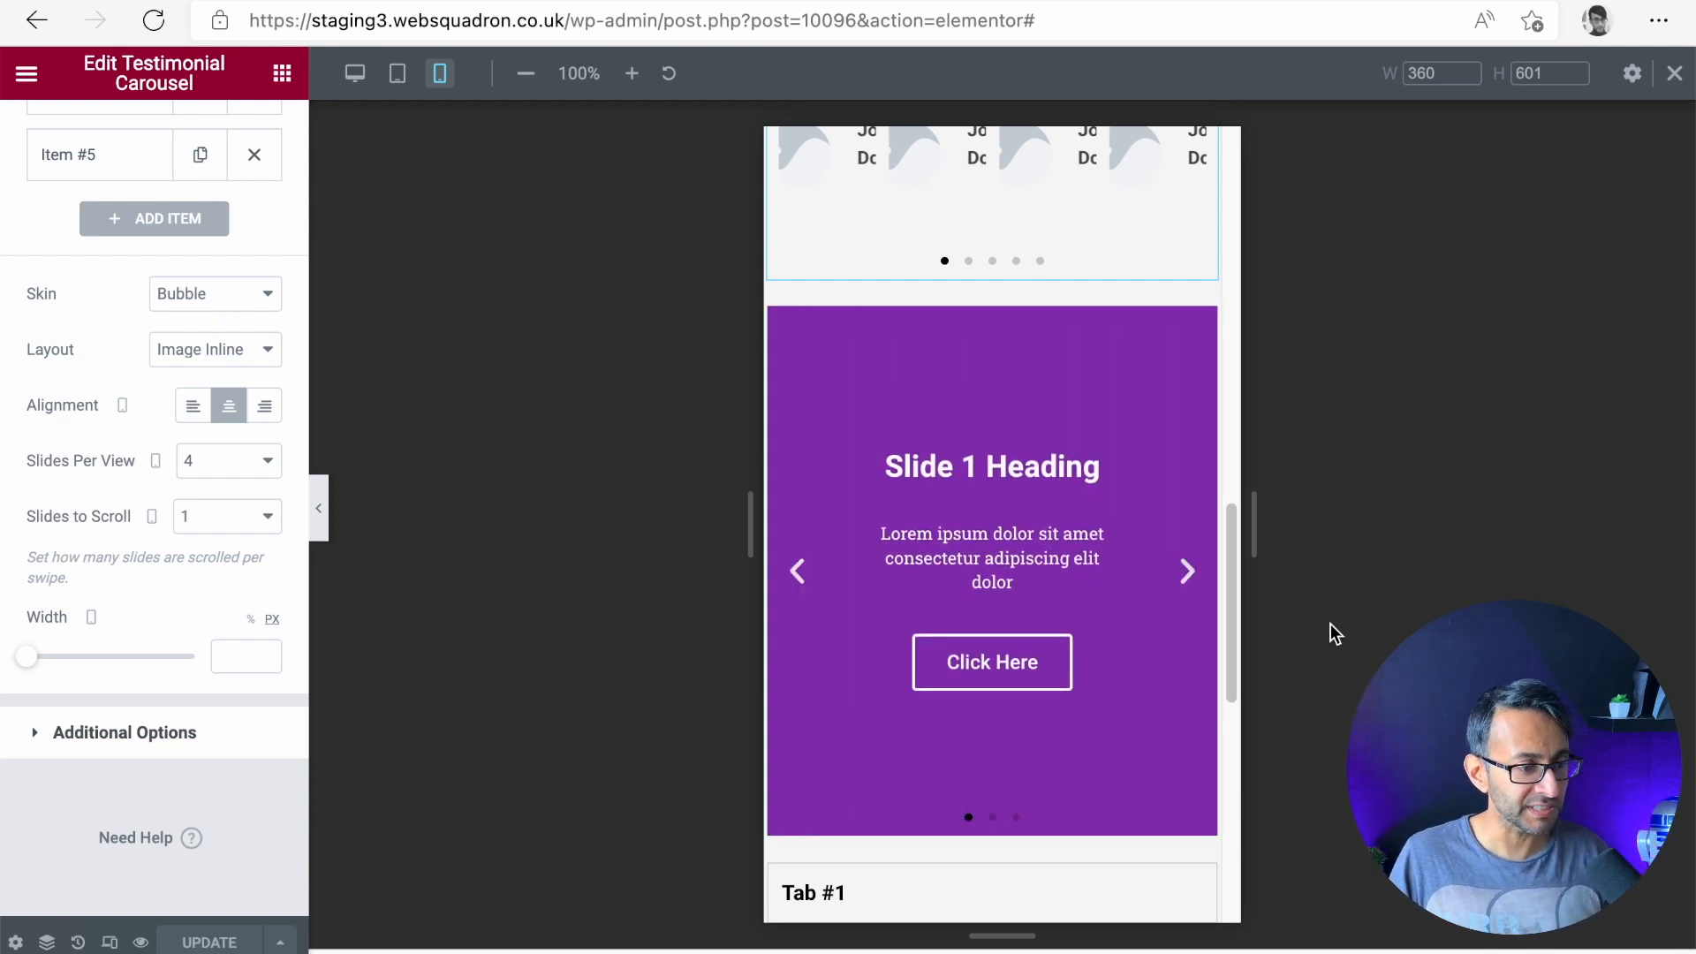
left_click(1187, 571)
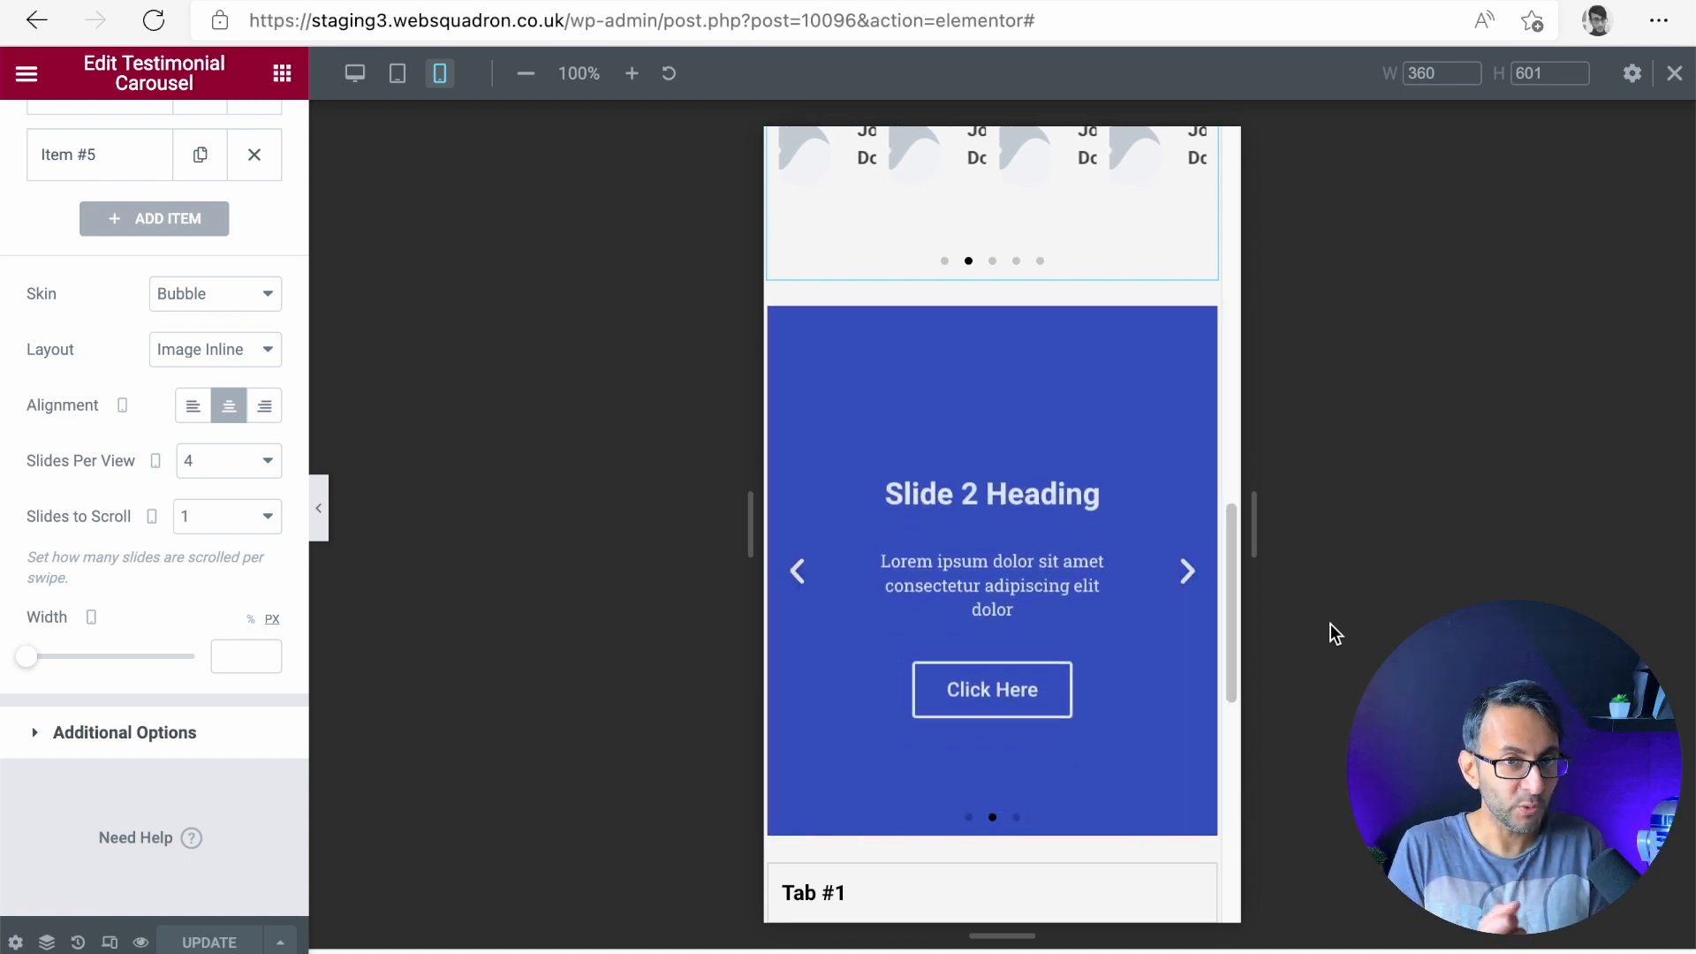
left_click(1187, 570)
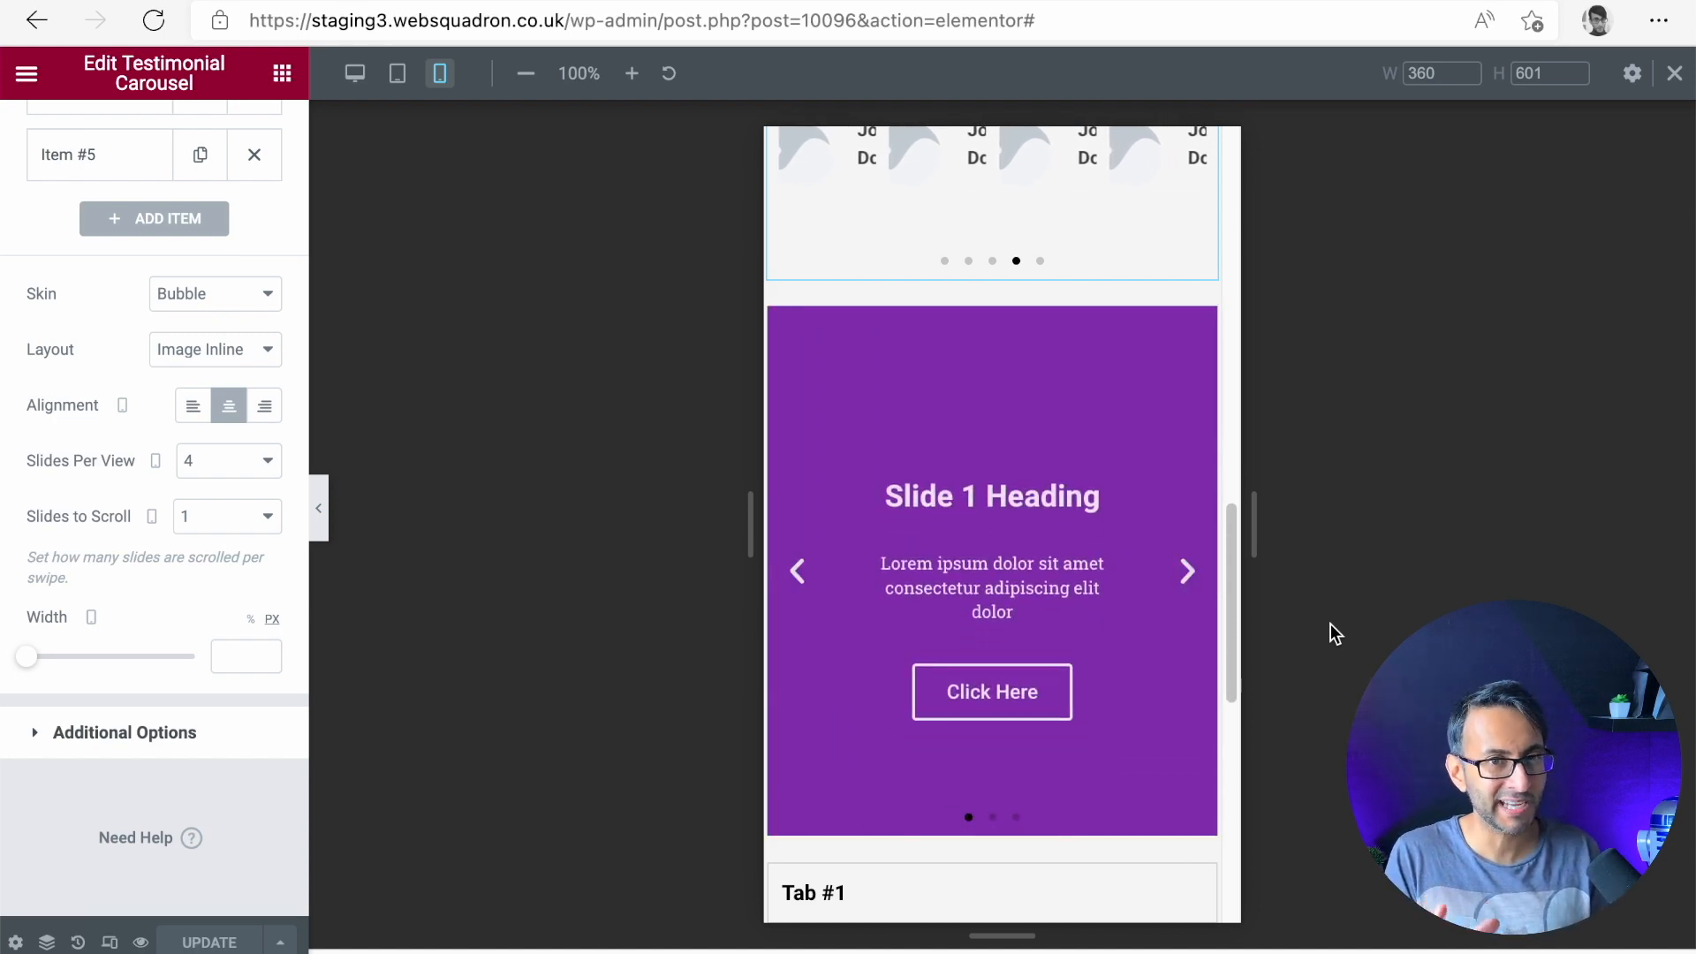
left_click(1187, 570)
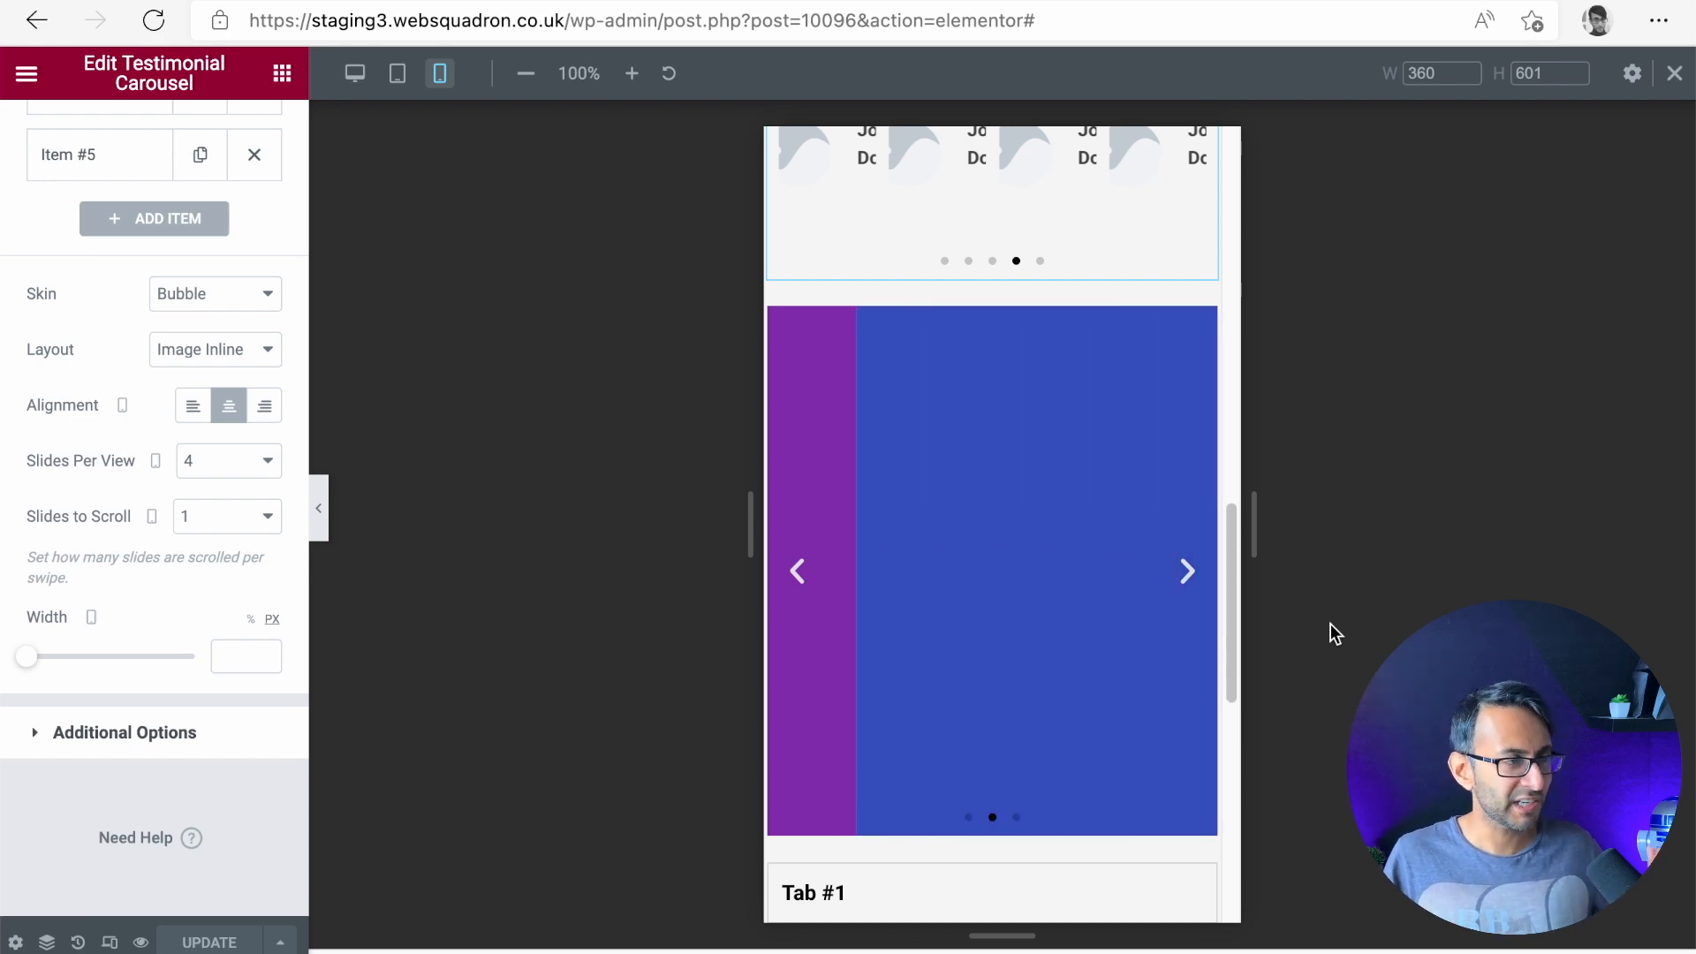
left_click(1187, 571)
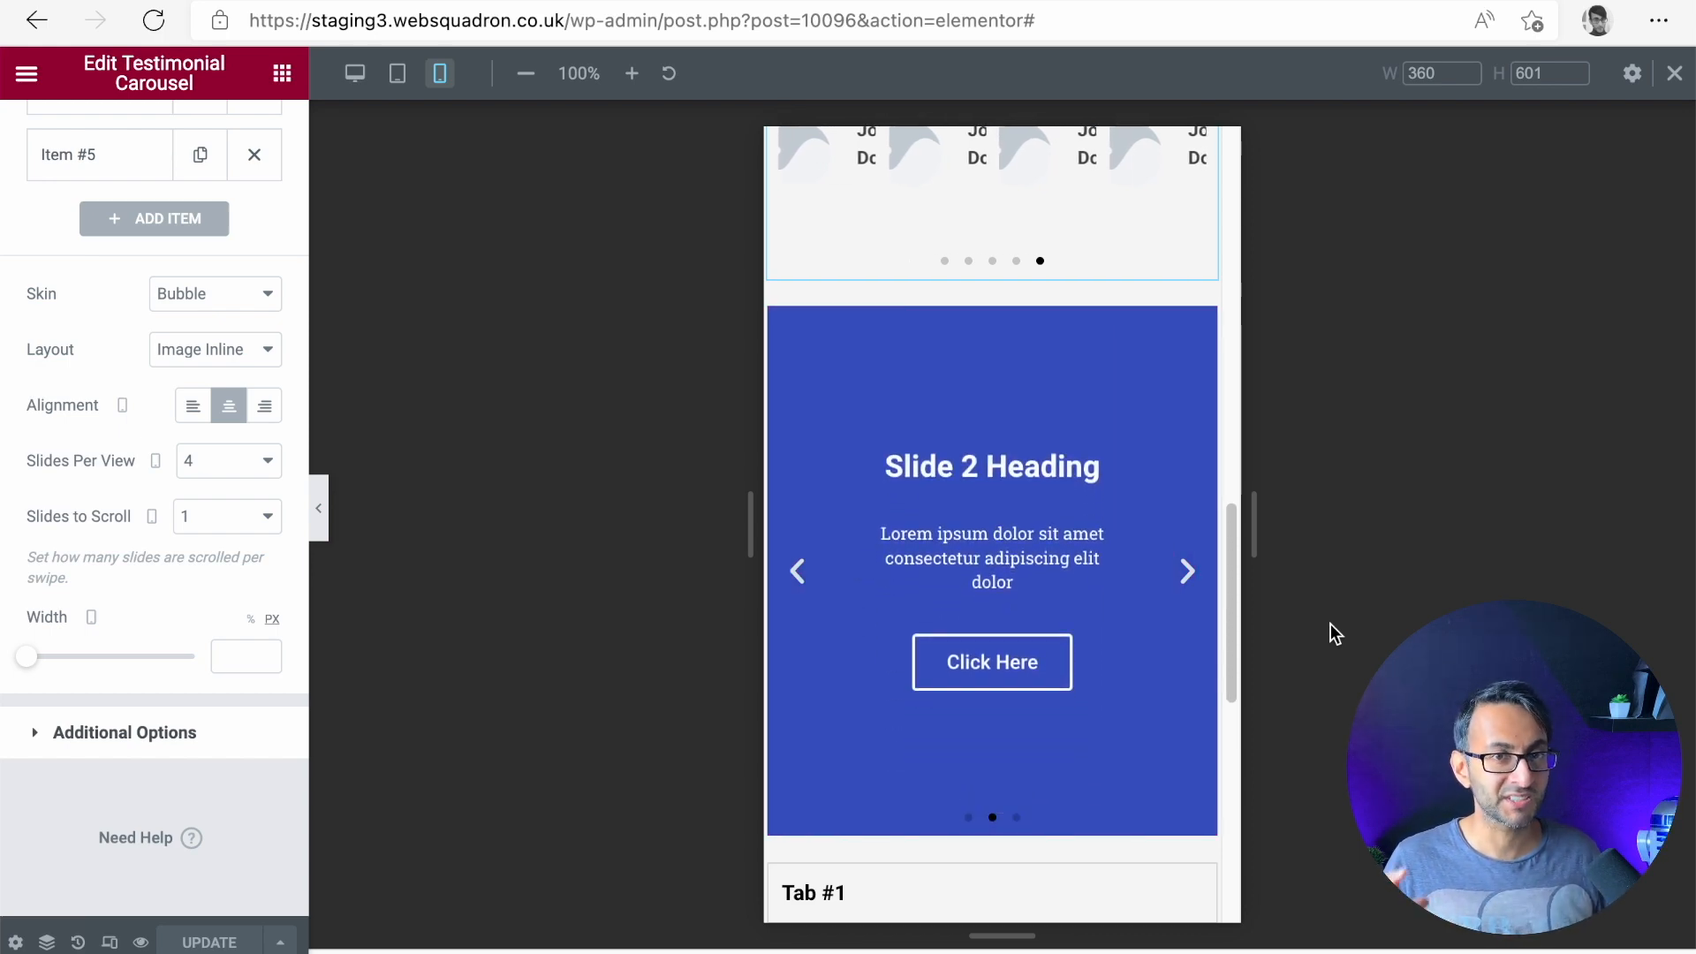
left_click(1187, 571)
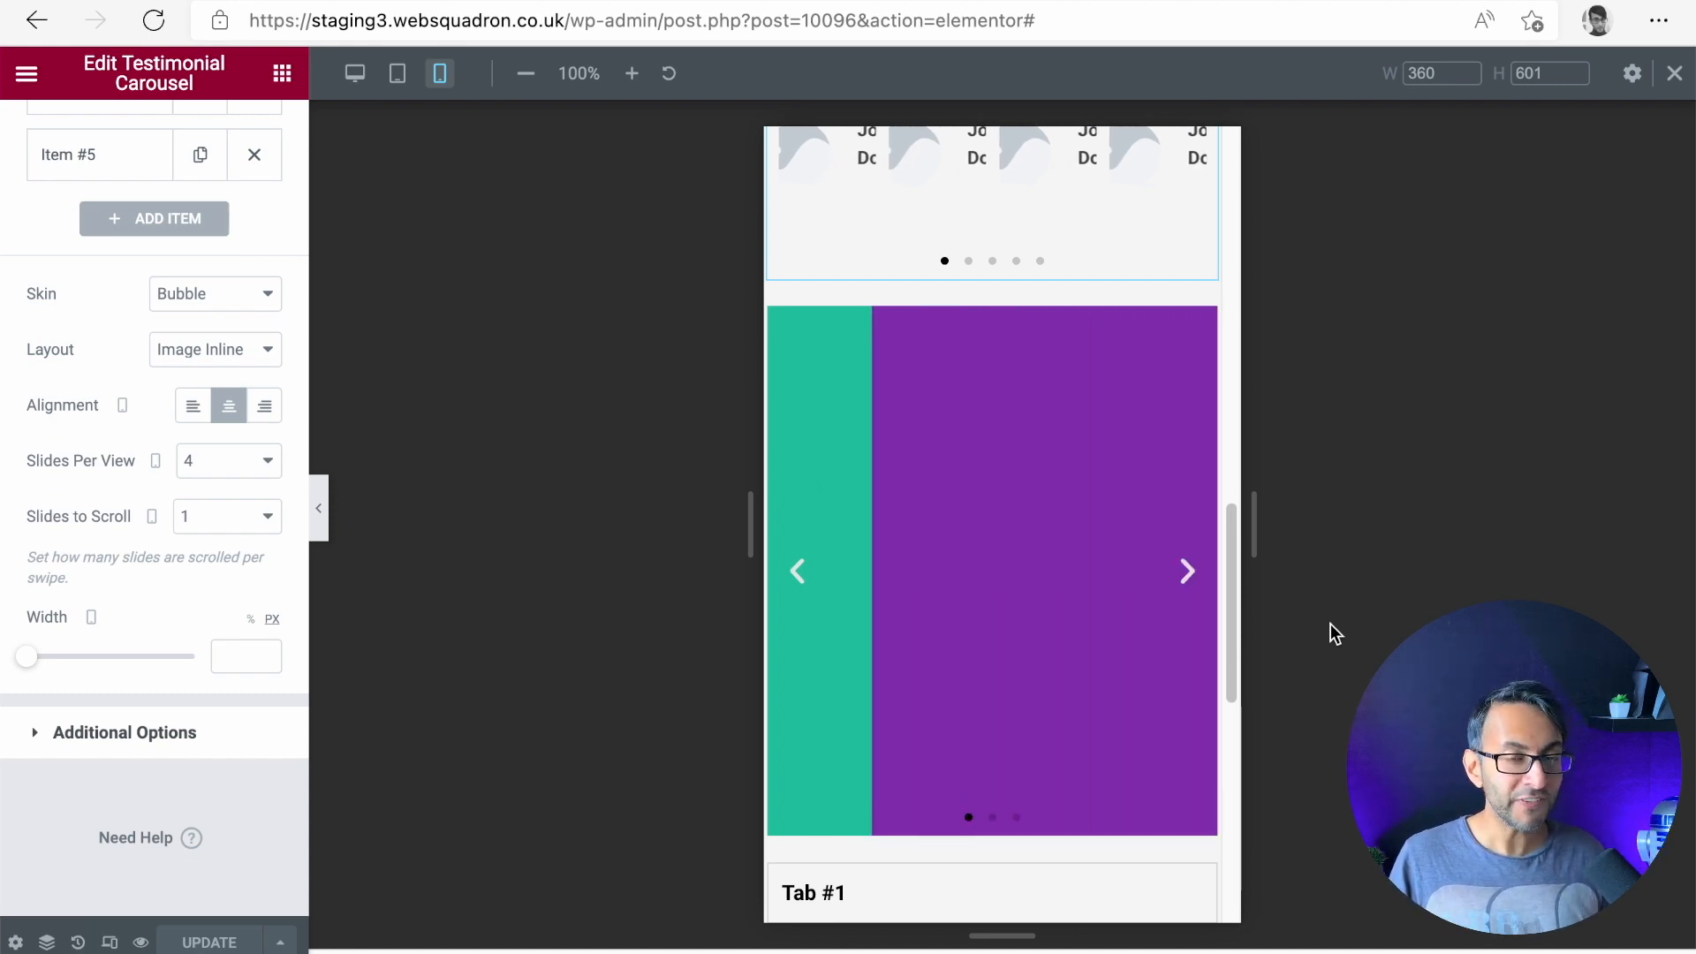
left_click(1187, 570)
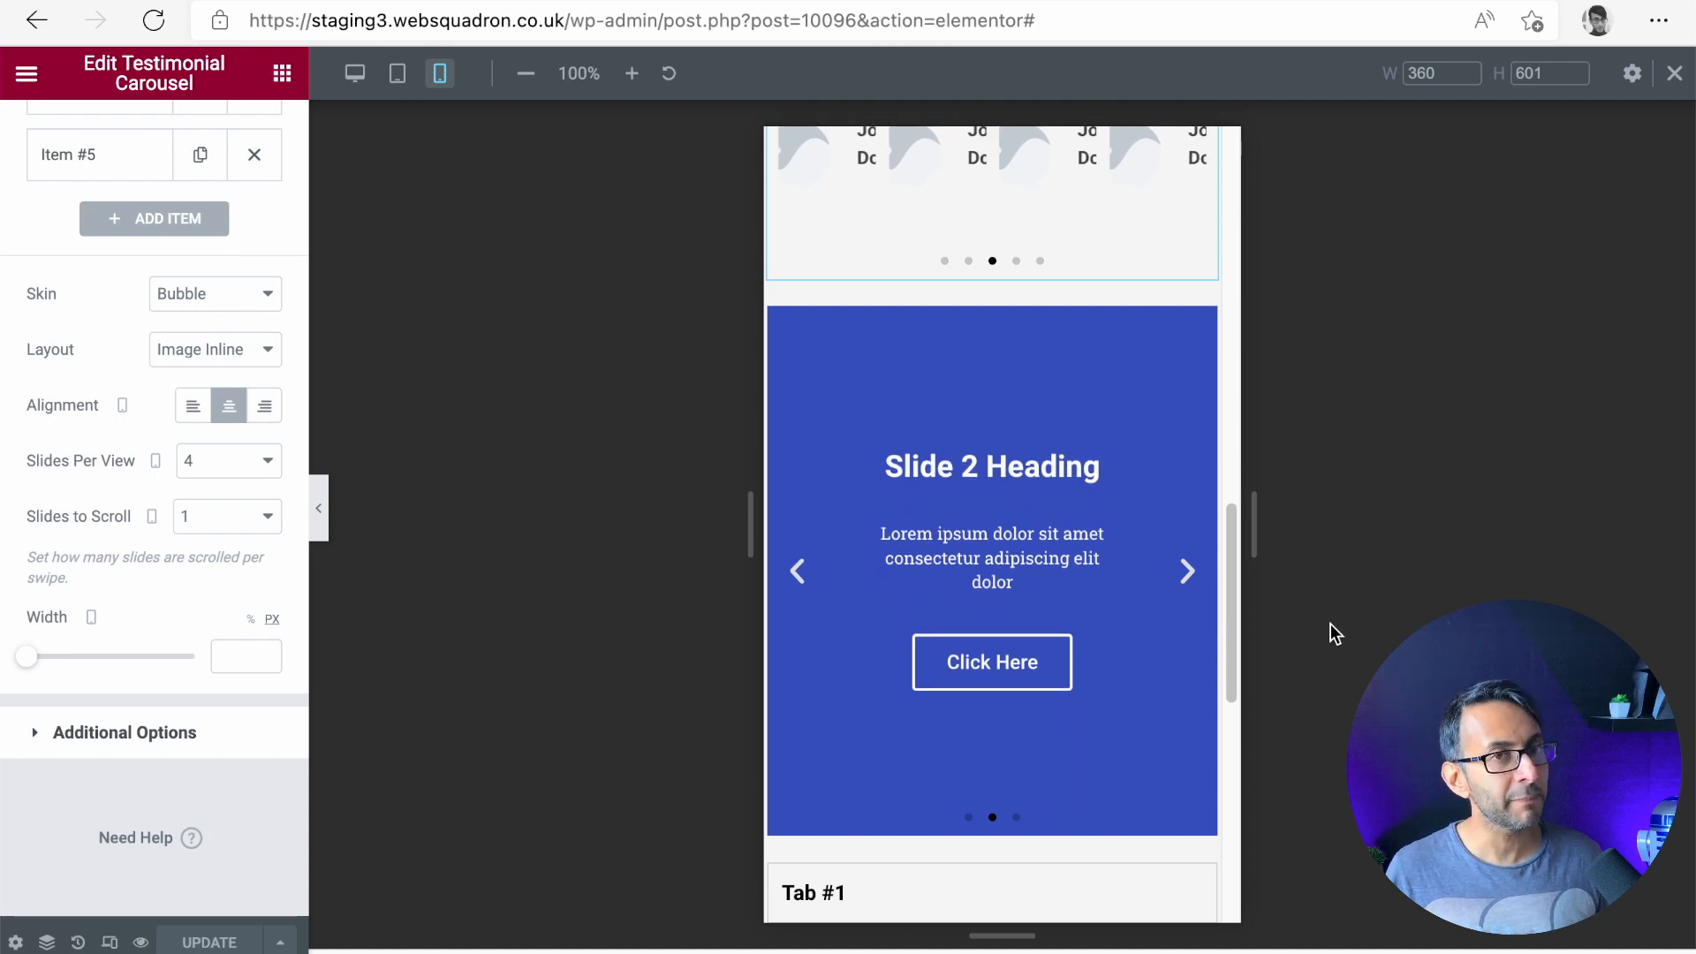
left_click(1187, 571)
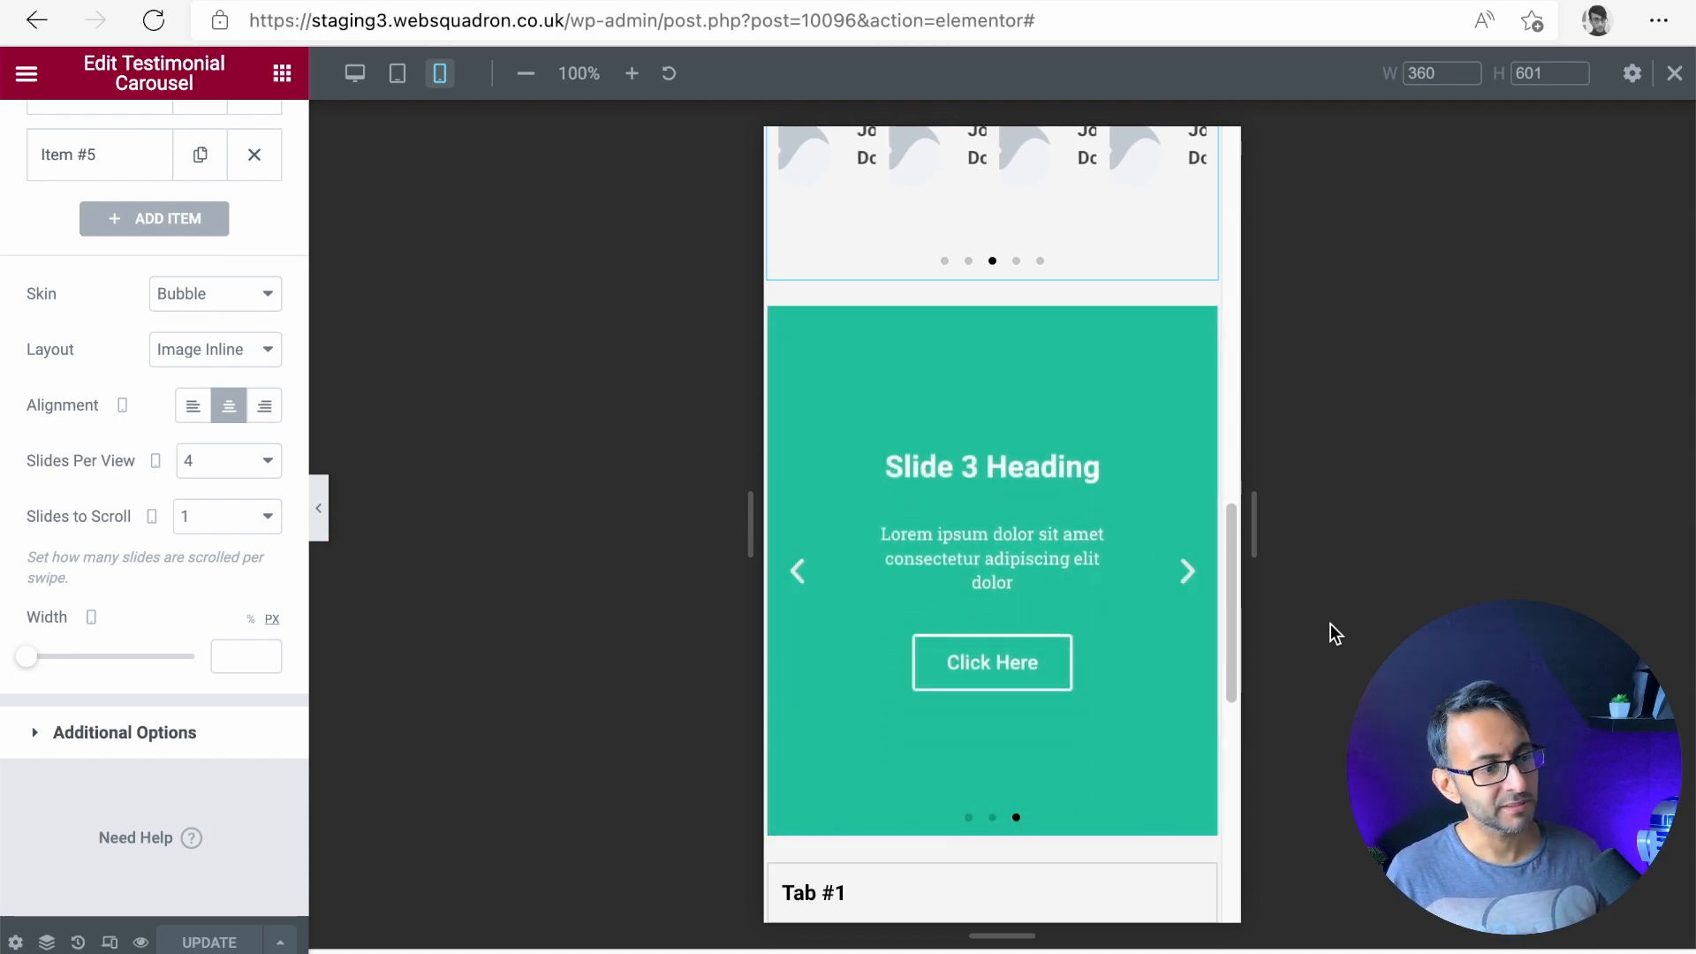
left_click(1187, 570)
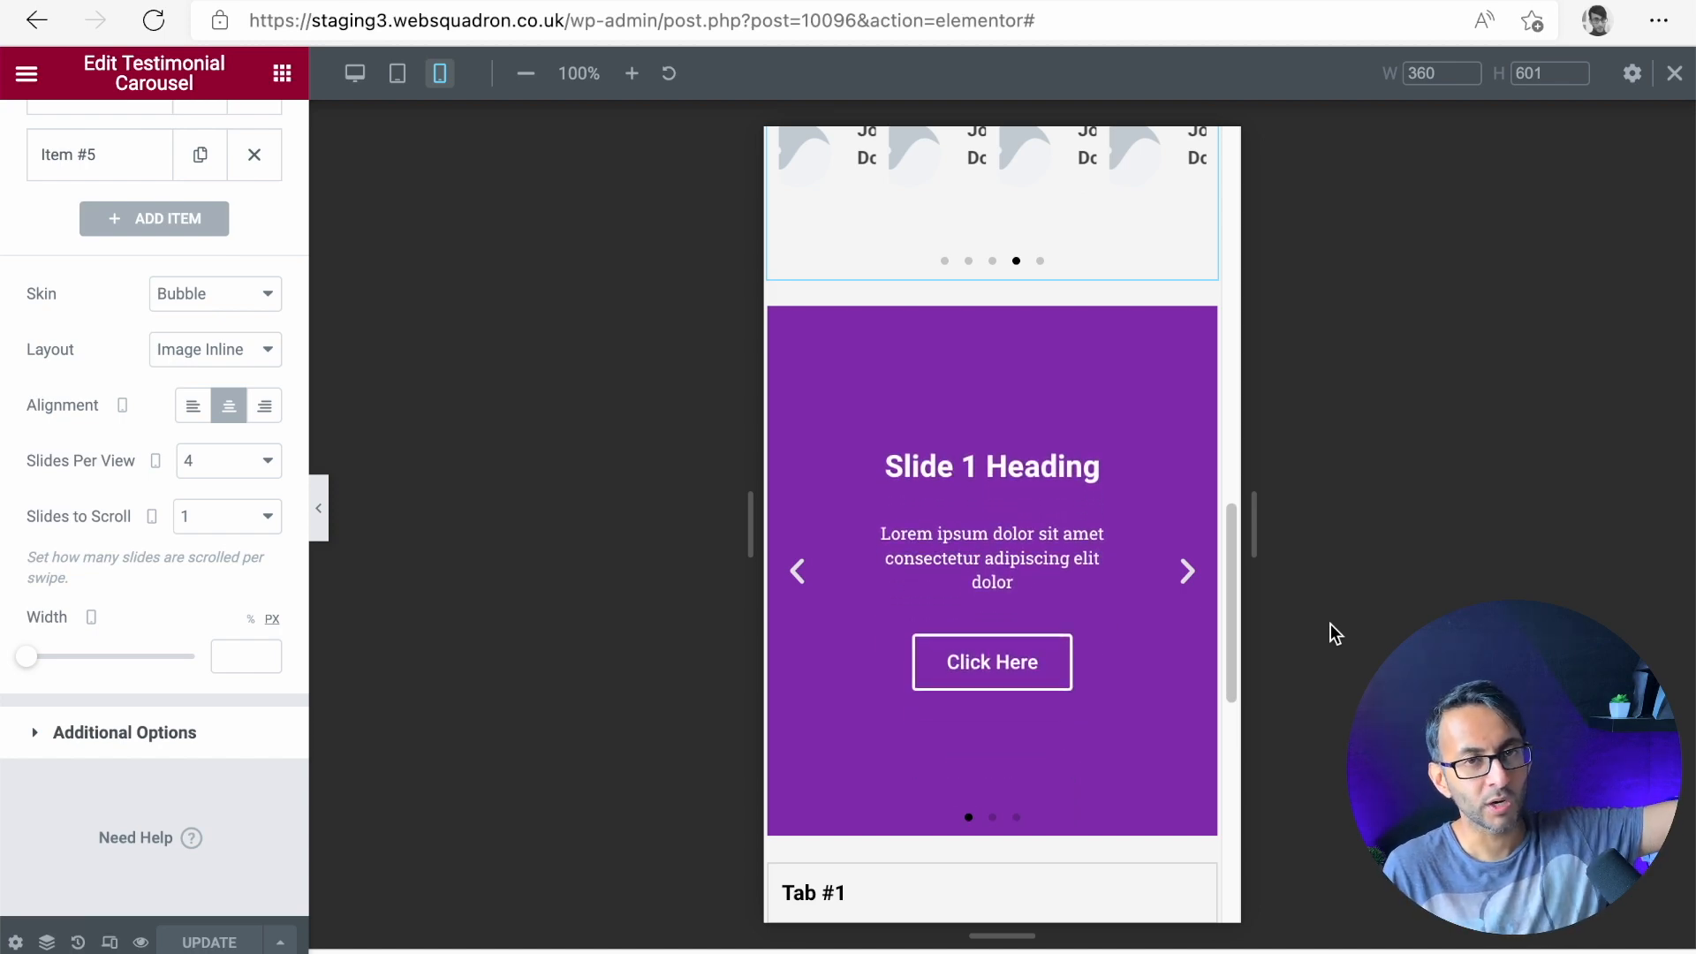
left_click(1187, 571)
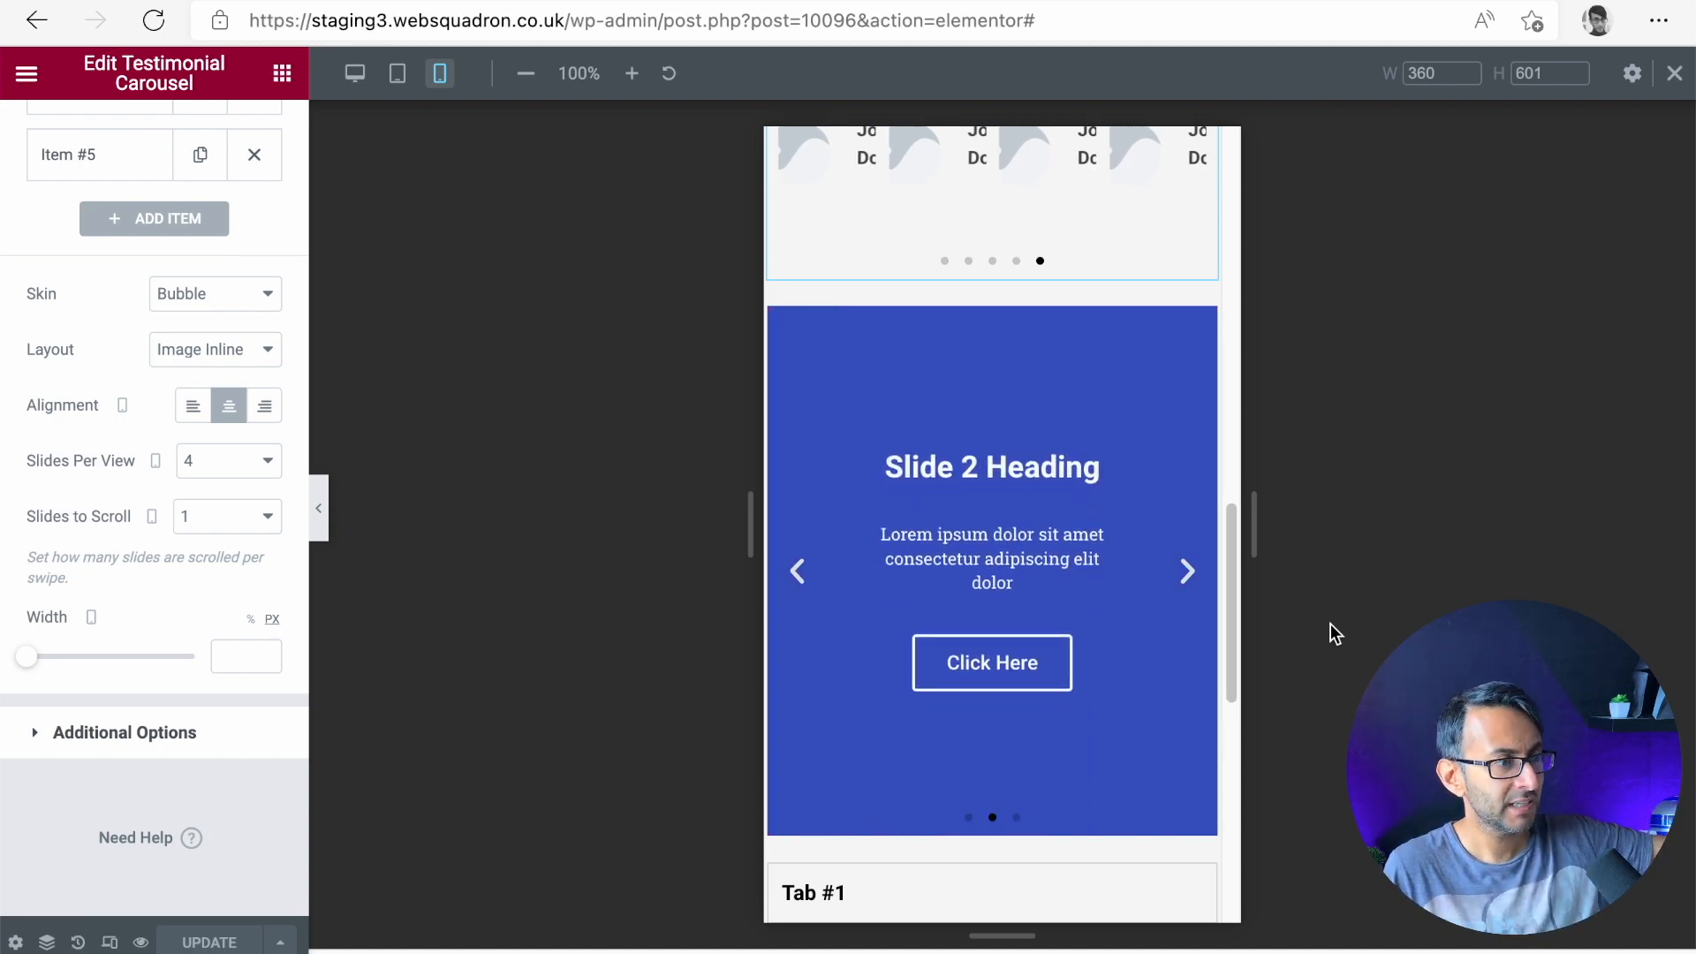
left_click(1187, 571)
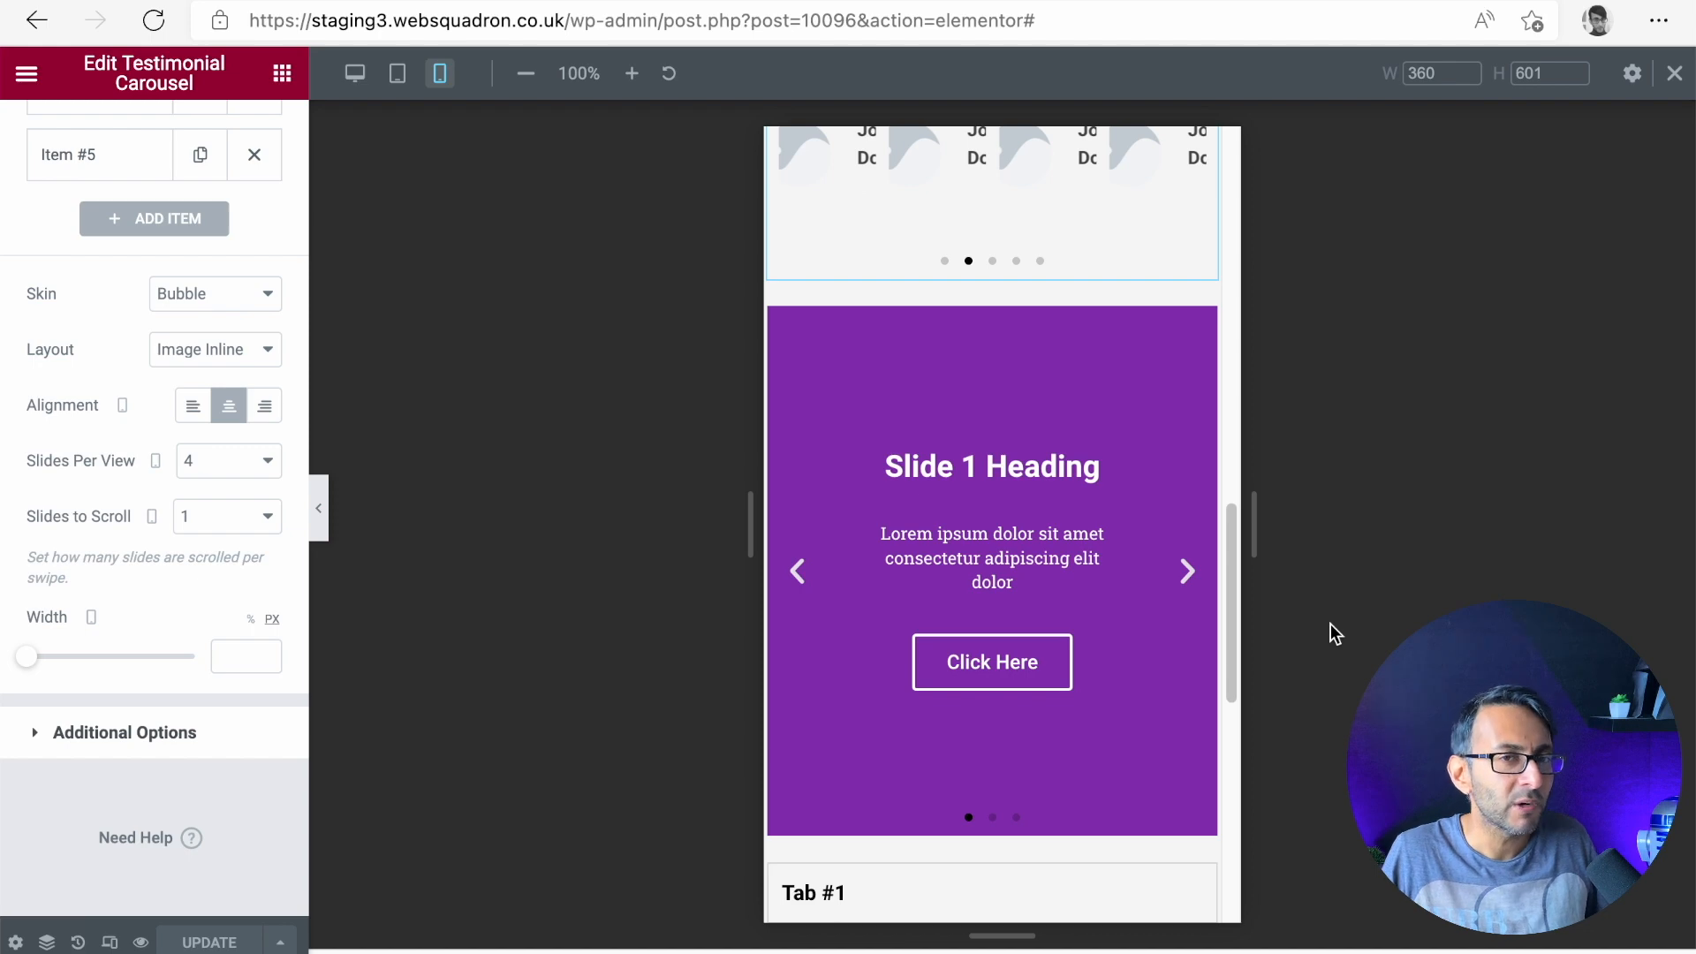
left_click(1187, 570)
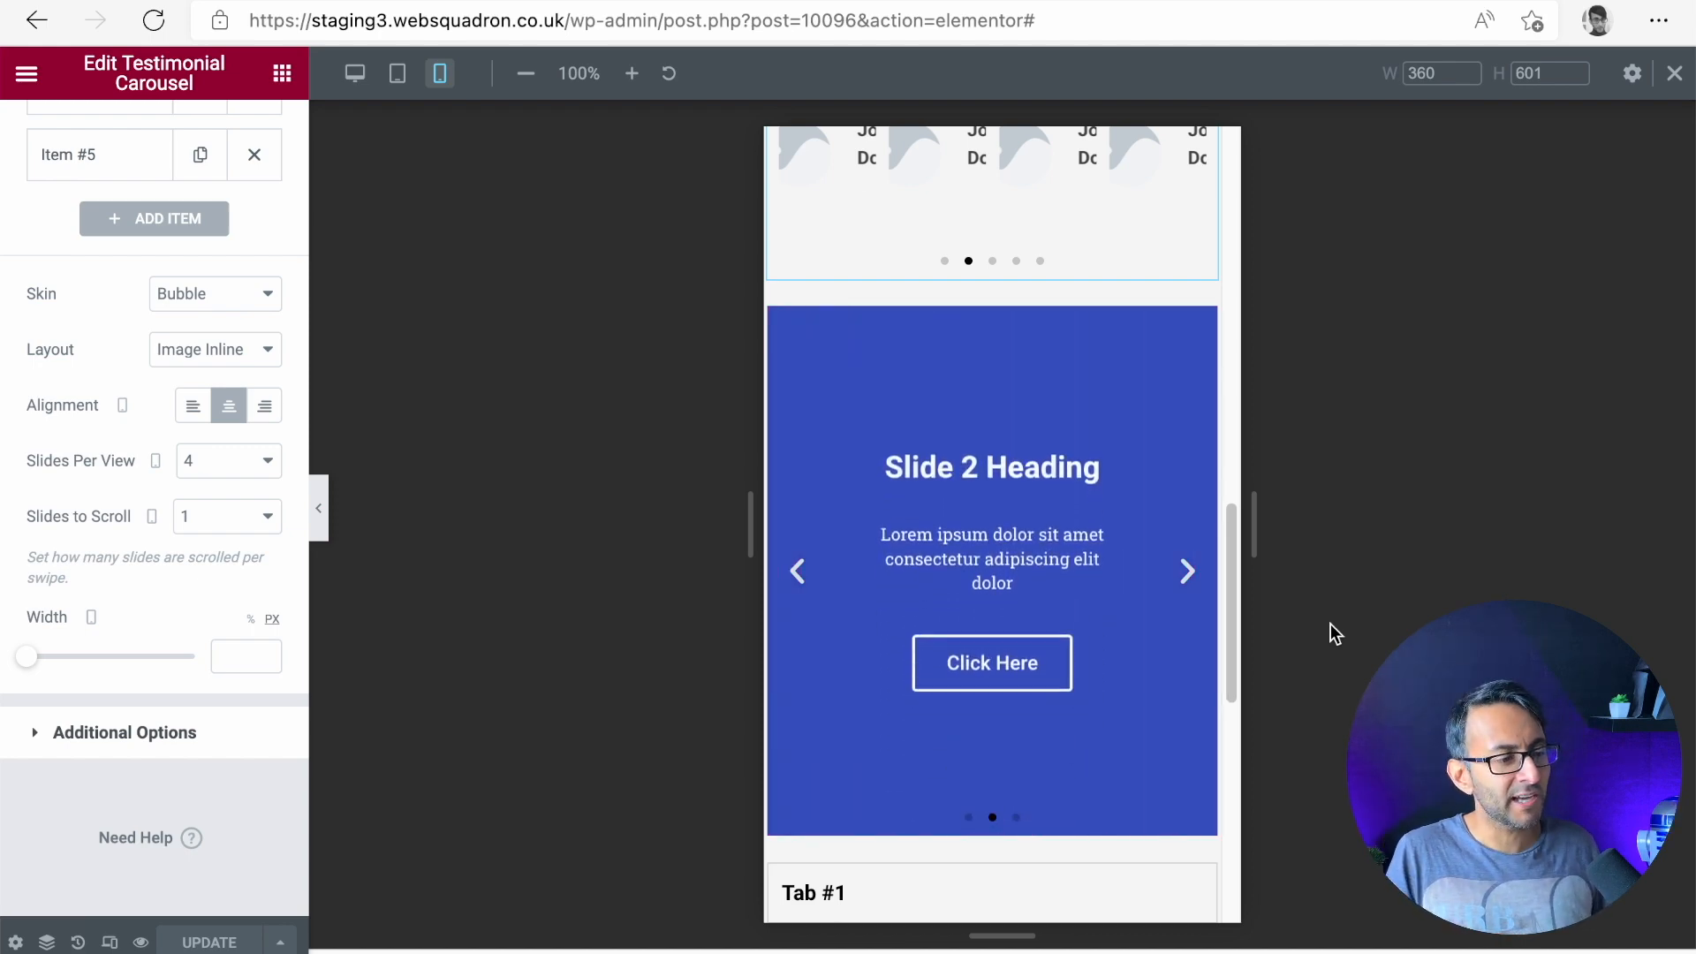
left_click(1187, 570)
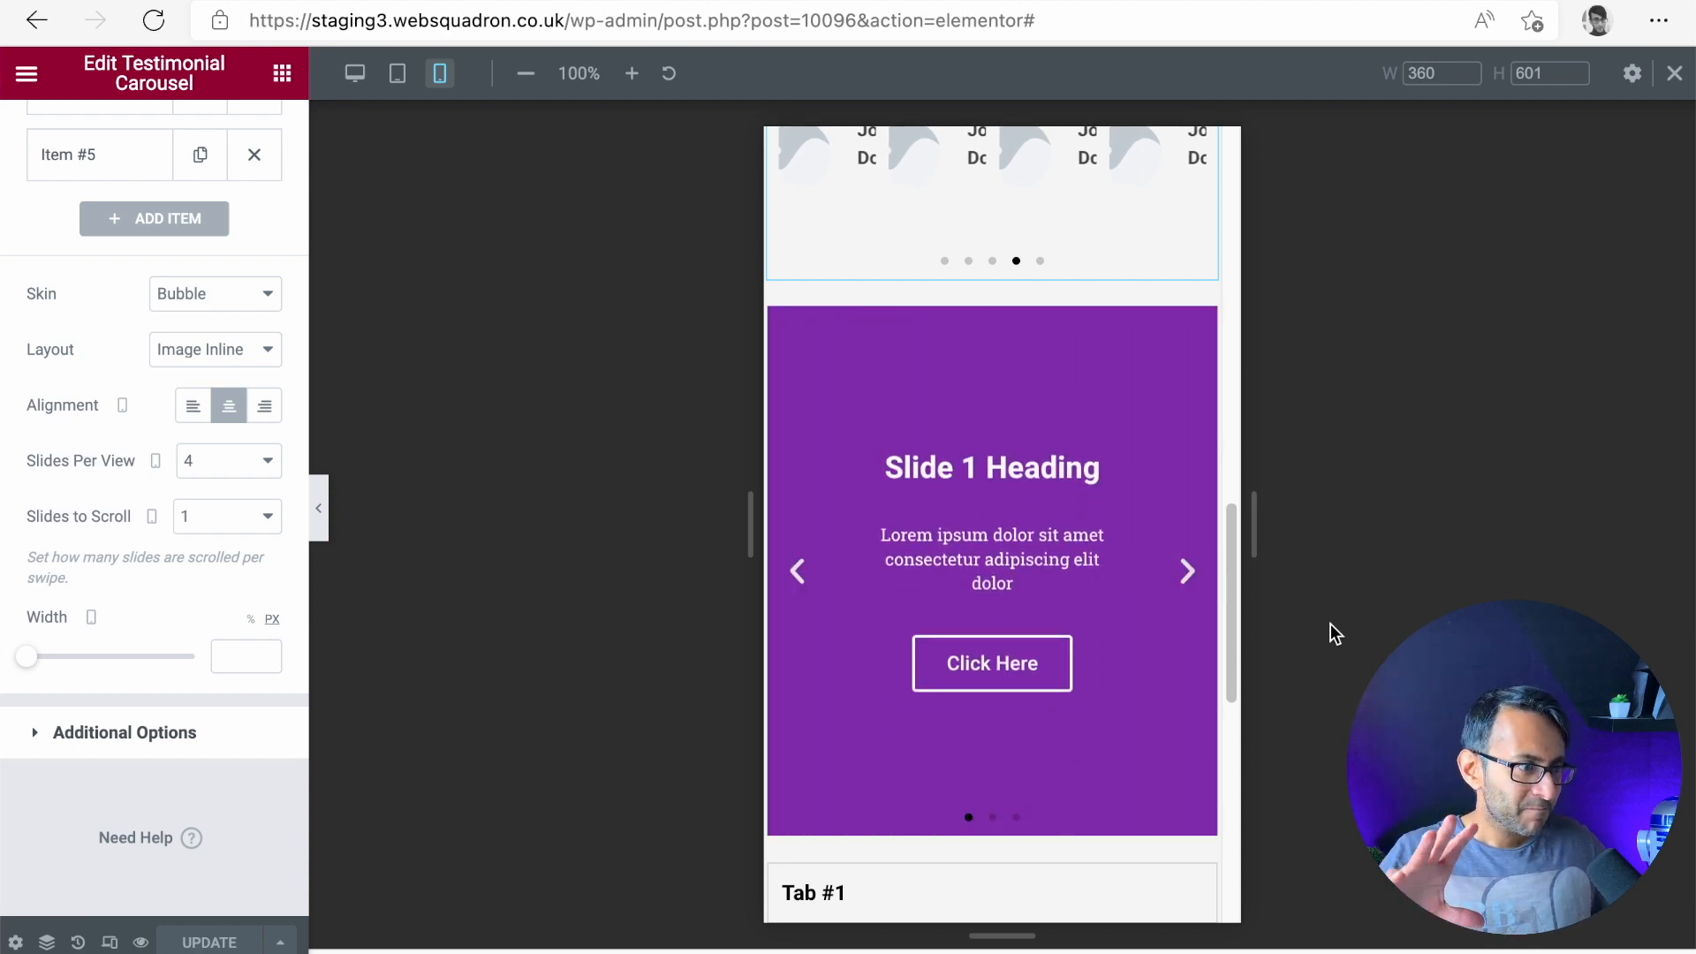
left_click(1187, 570)
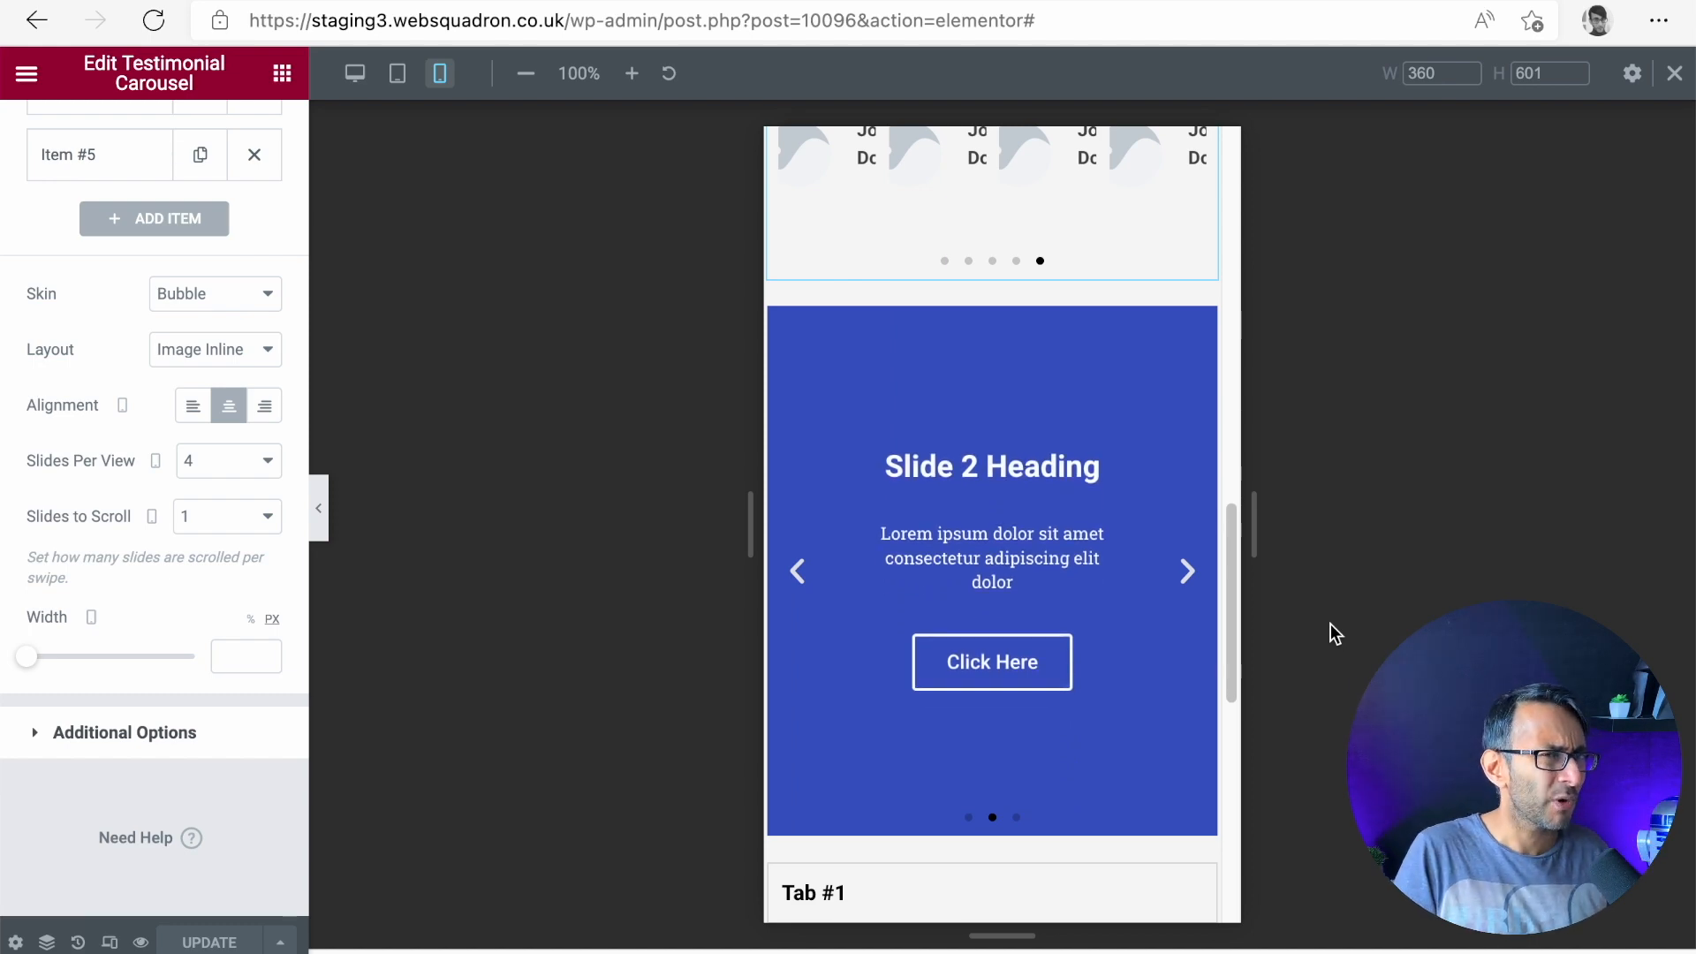
left_click(1187, 570)
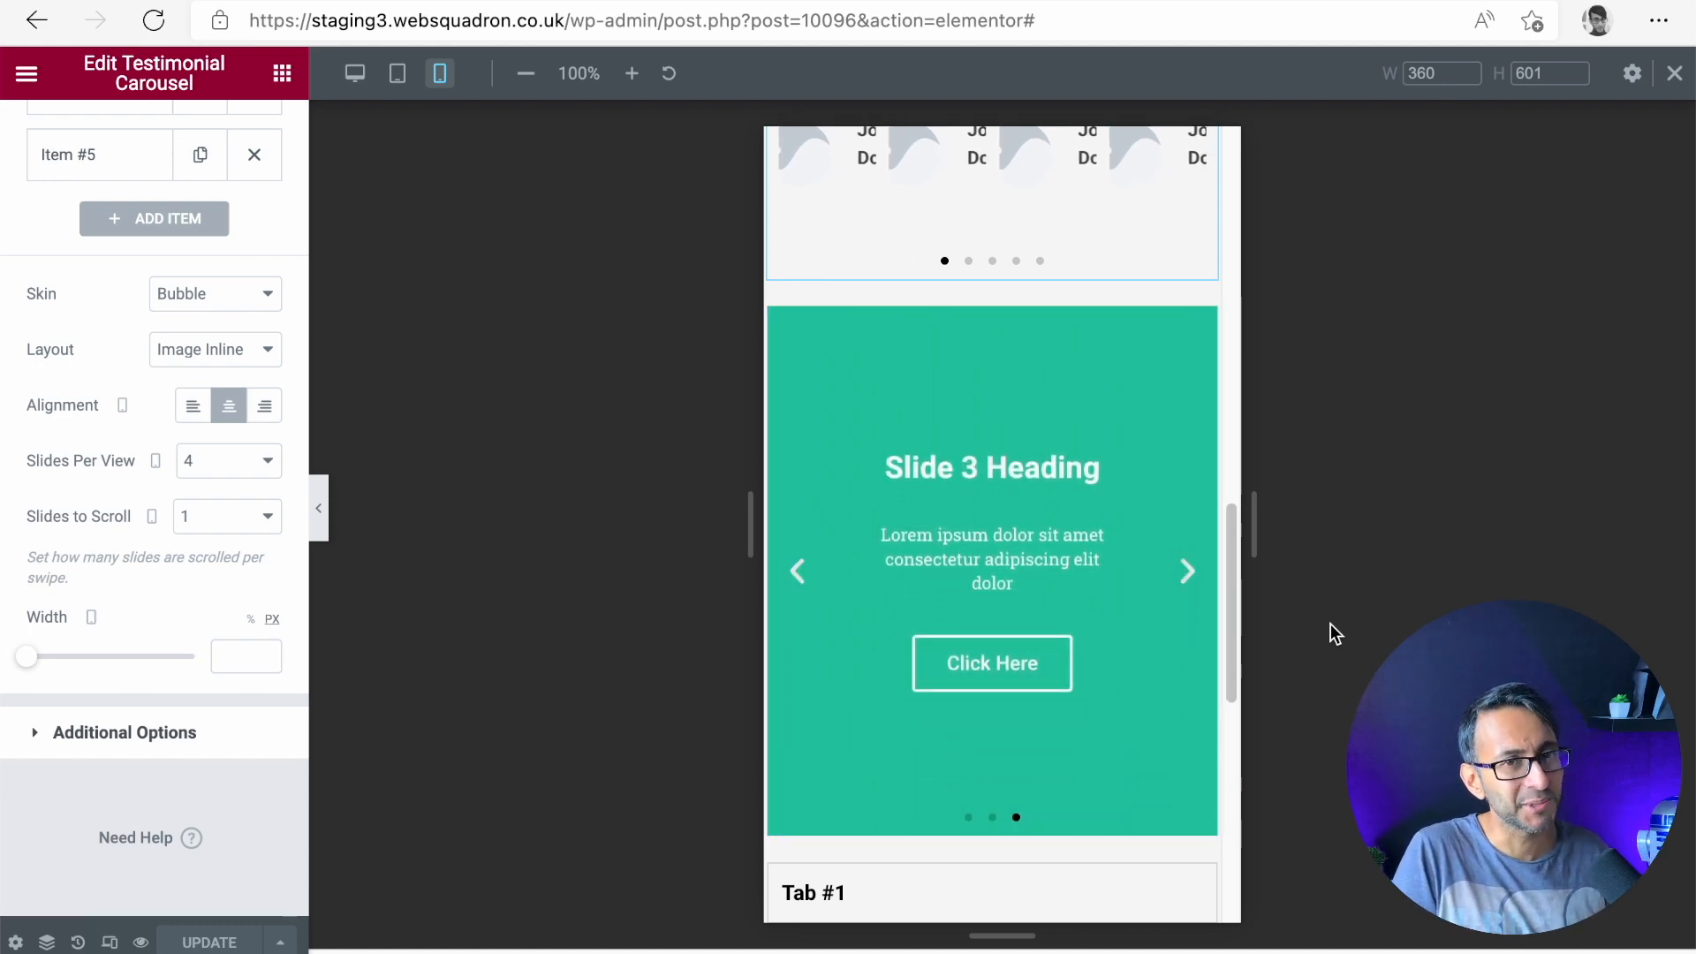